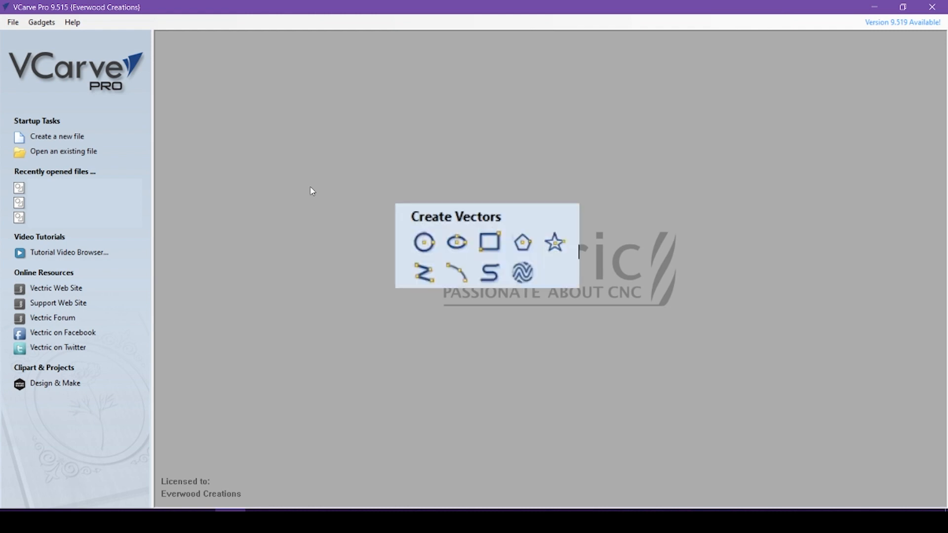
pyautogui.moveTo(305, 180)
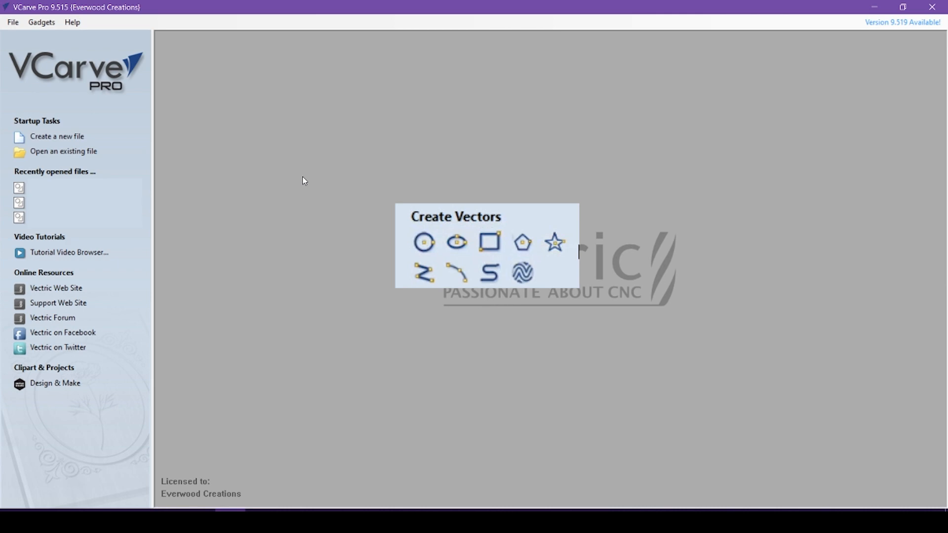
# Create a new job keeping width 12, height 12 and thickness 0.75 inches
pyautogui.click(57, 136)
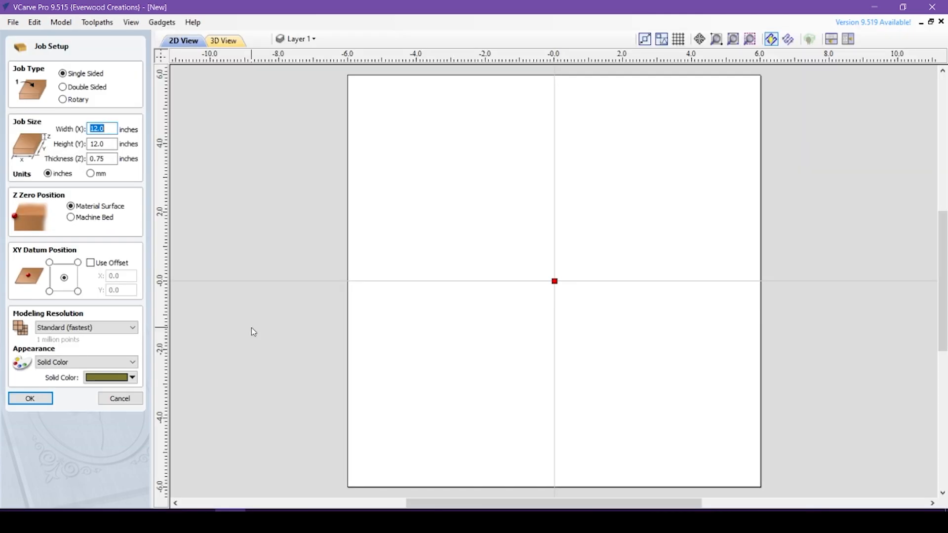
pyautogui.click(29, 398)
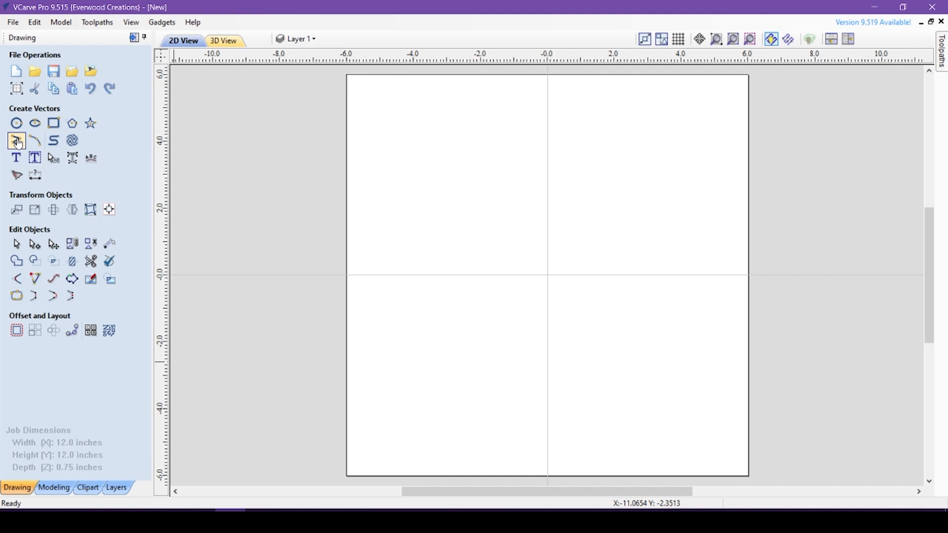
# Draw a closed jagged polyline about 10.6 by 6.6 inches and close it at its start point
pyautogui.click(17, 140)
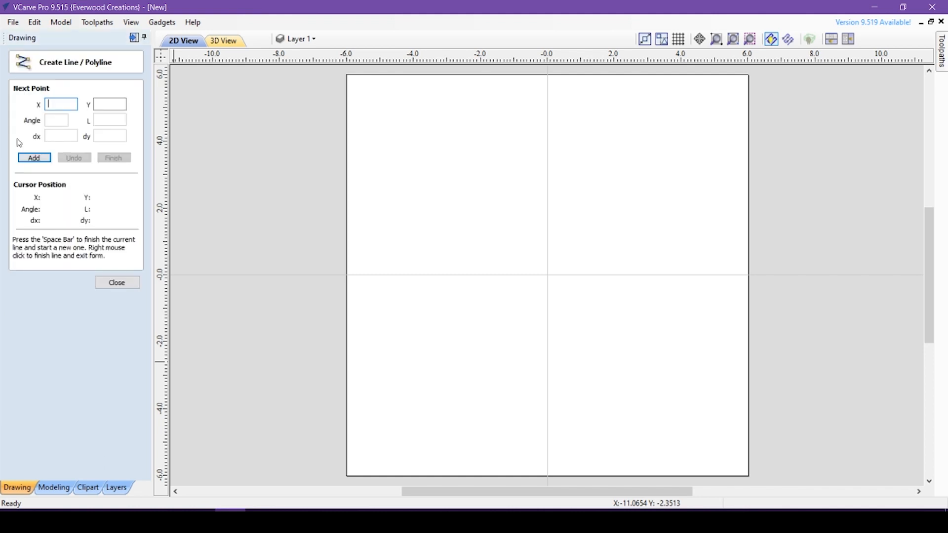
pyautogui.moveTo(522, 179)
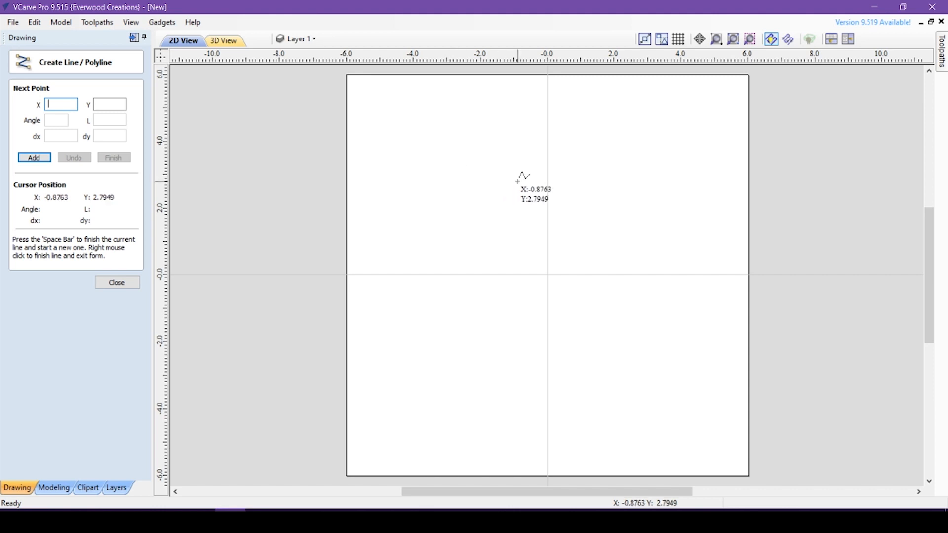
pyautogui.moveTo(439, 184)
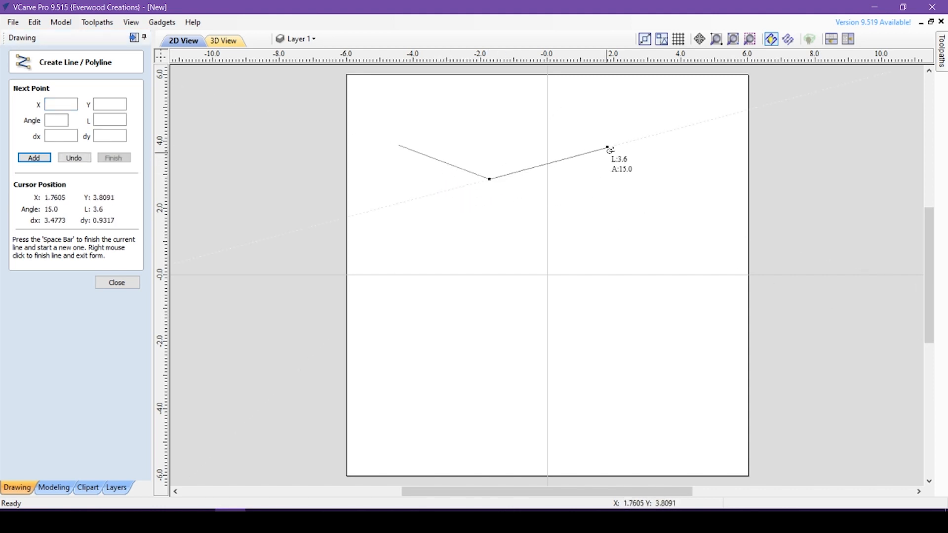
pyautogui.click(607, 148)
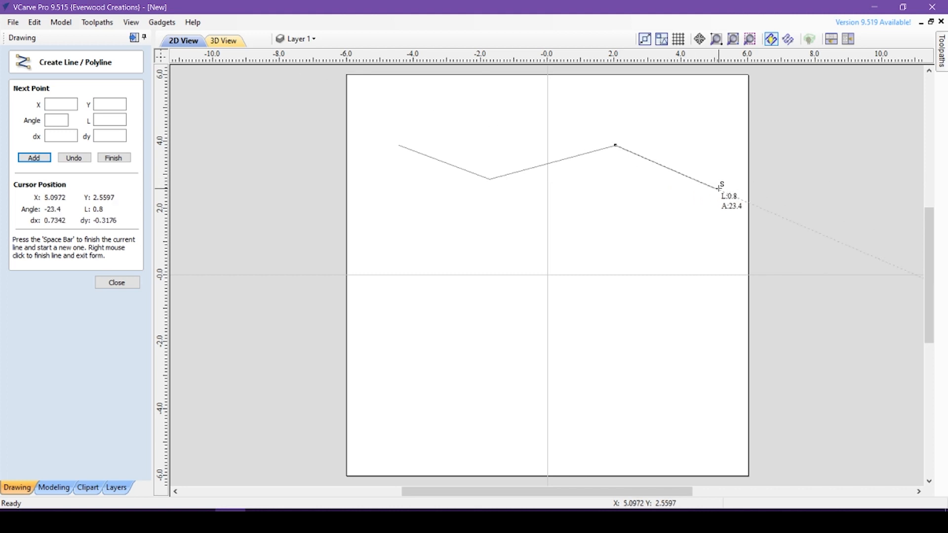
pyautogui.click(694, 180)
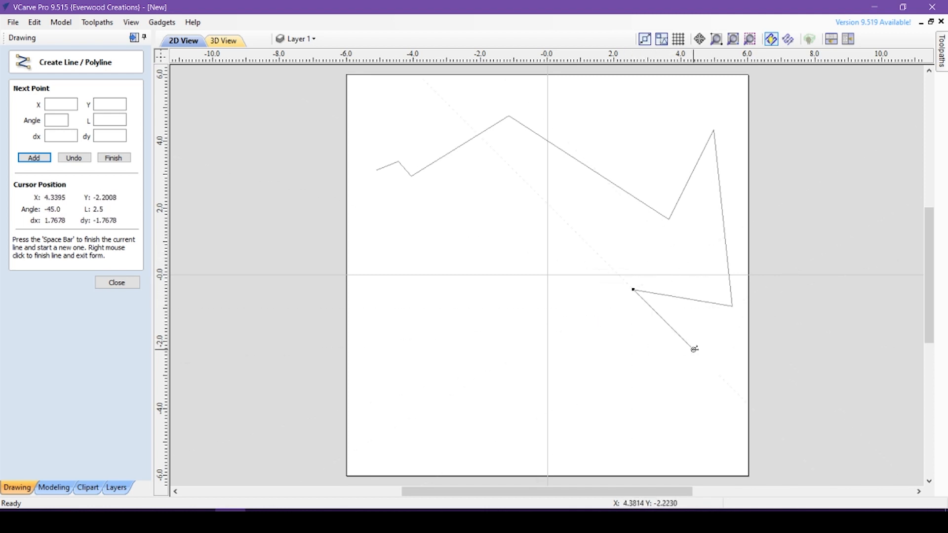
pyautogui.moveTo(714, 333)
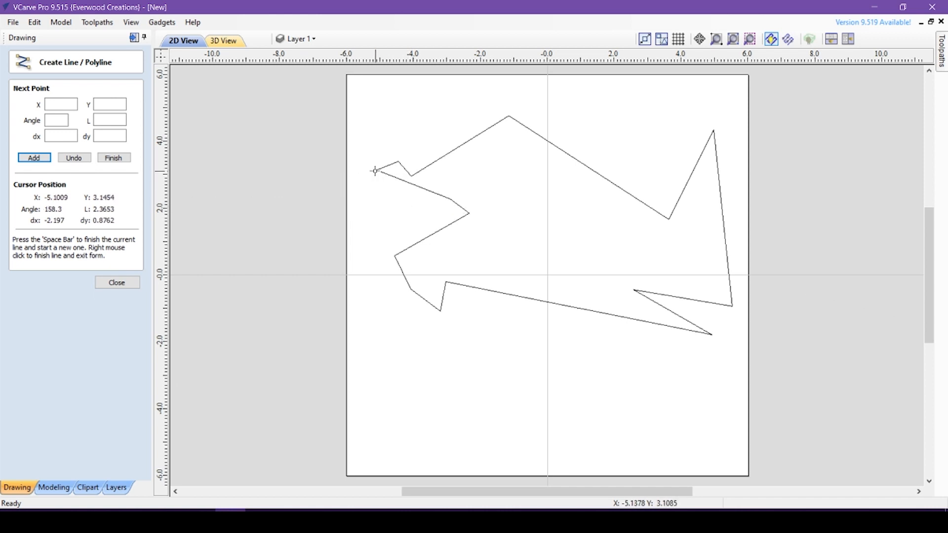
pyautogui.click(116, 283)
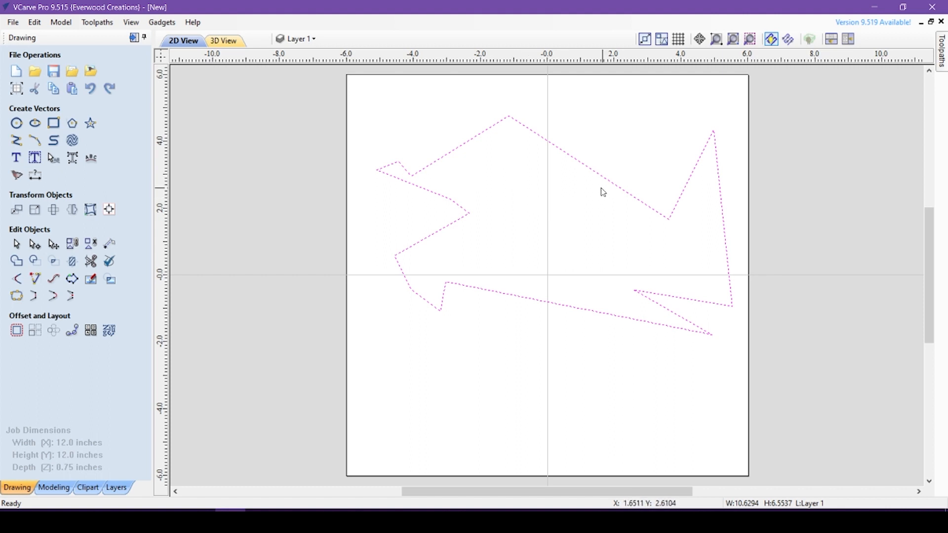
# Draw a zigzag polyline across the upper sheet, then begin a second zigzag
pyautogui.click(16, 140)
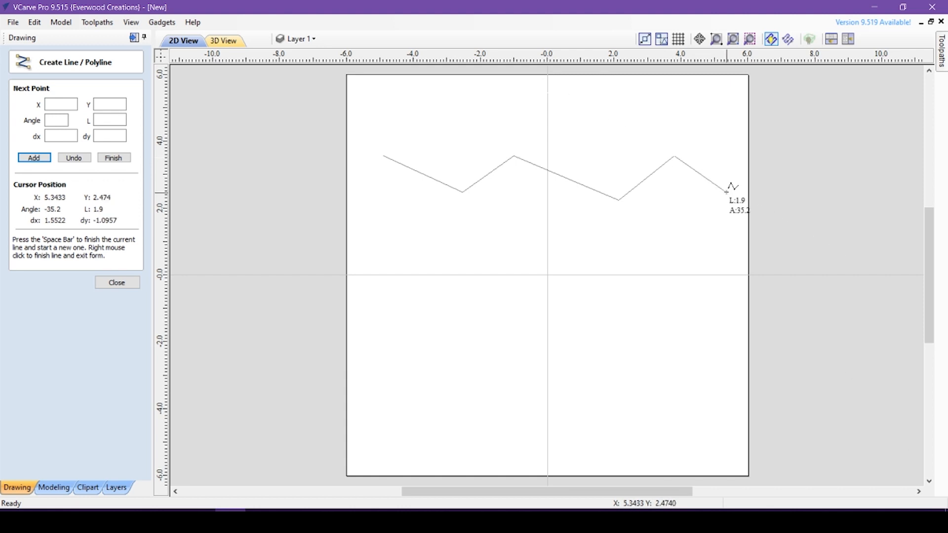
pyautogui.press('space')
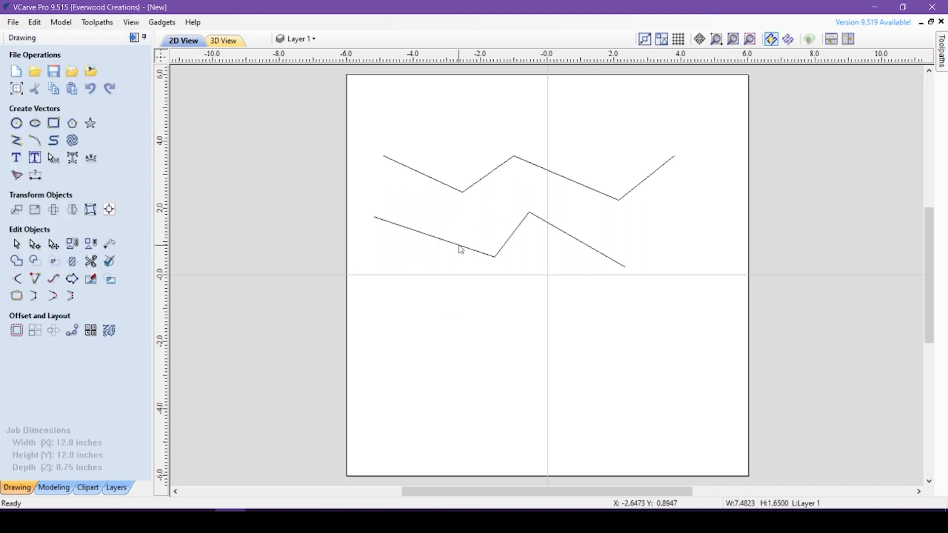
# Draw a short three-segment zigzag polyline near the top of the sheet
pyautogui.click(35, 140)
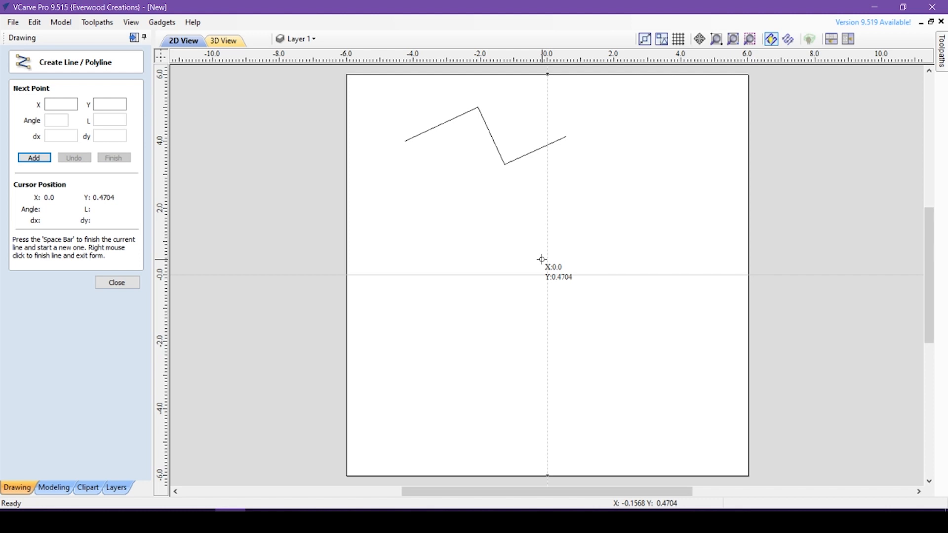
pyautogui.moveTo(381, 245)
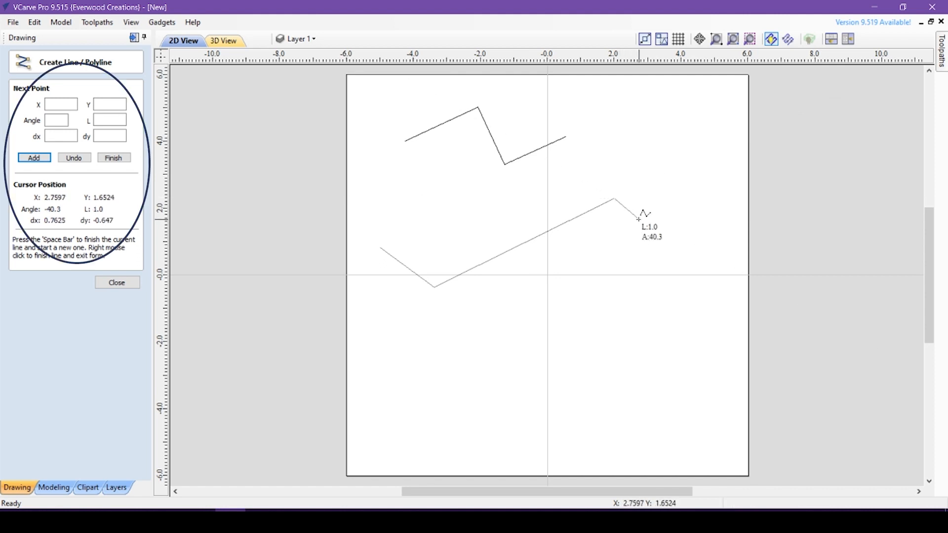
pyautogui.moveTo(643, 218)
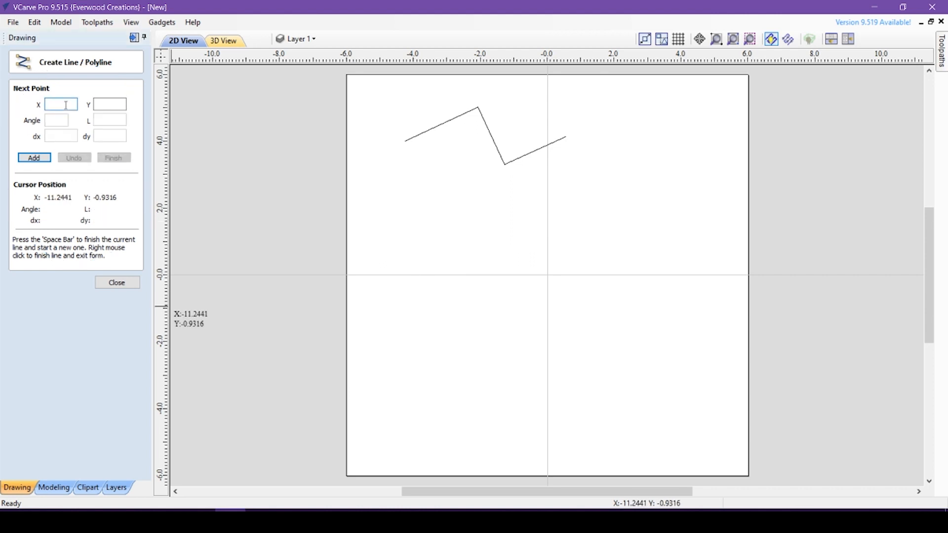
# Enter typed X and Y coordinates (0 and 2) in the polyline form and add the point
pyautogui.write('0')
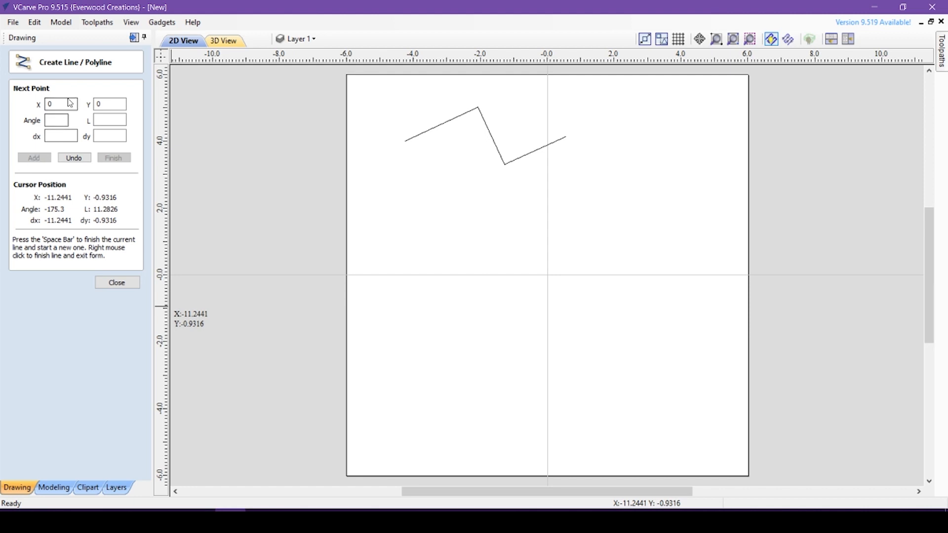
pyautogui.click(60, 104)
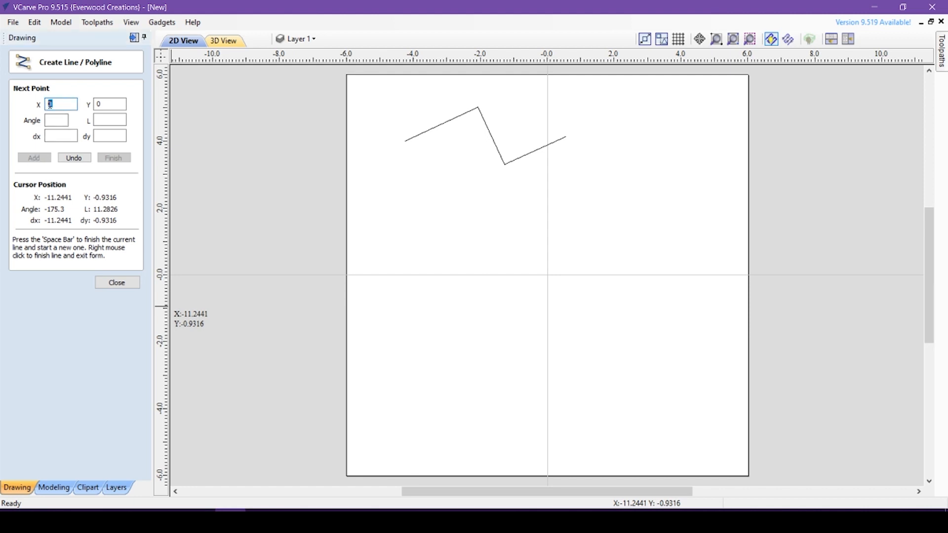
pyautogui.write('2')
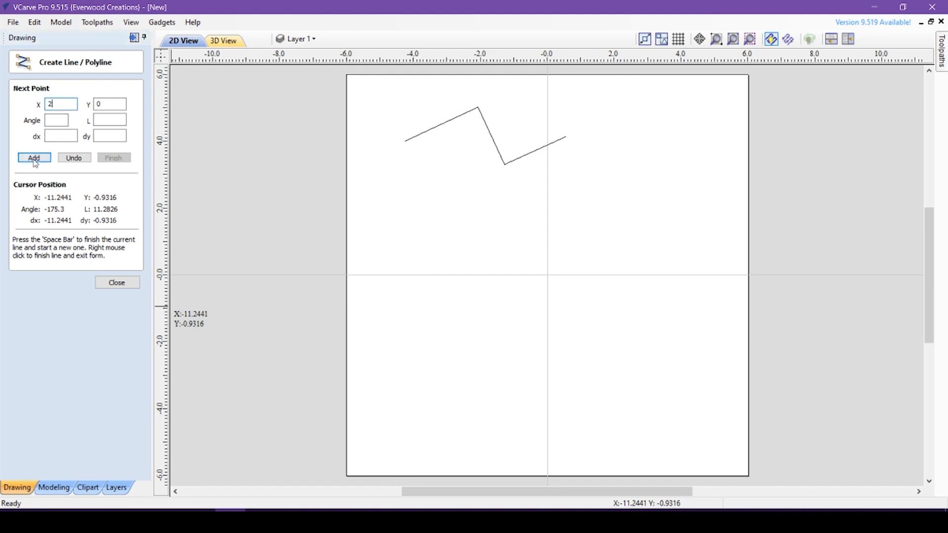
pyautogui.click(33, 158)
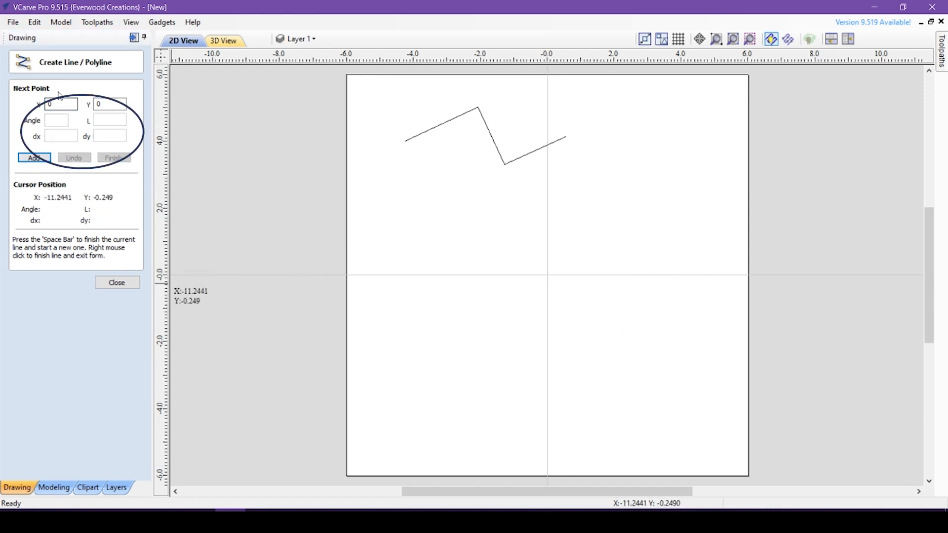
pyautogui.moveTo(273, 220)
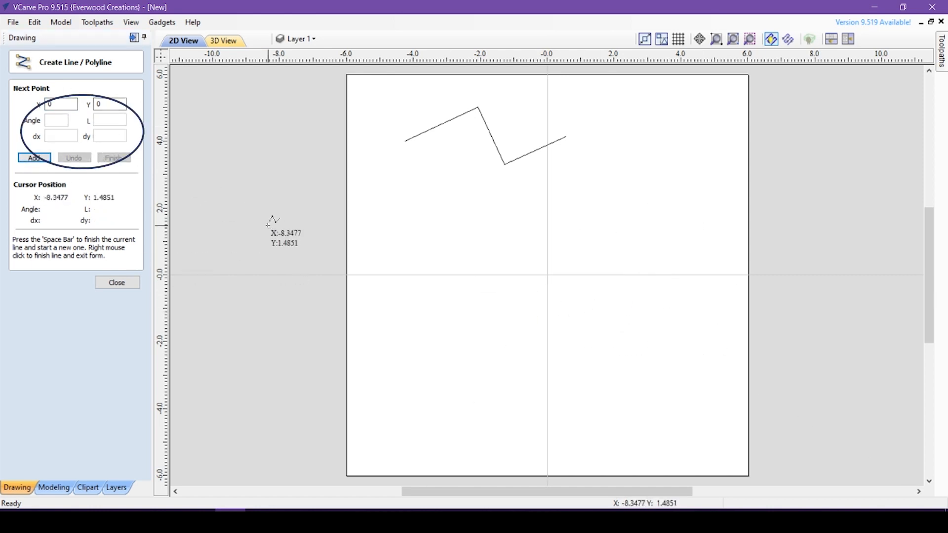
pyautogui.moveTo(446, 220)
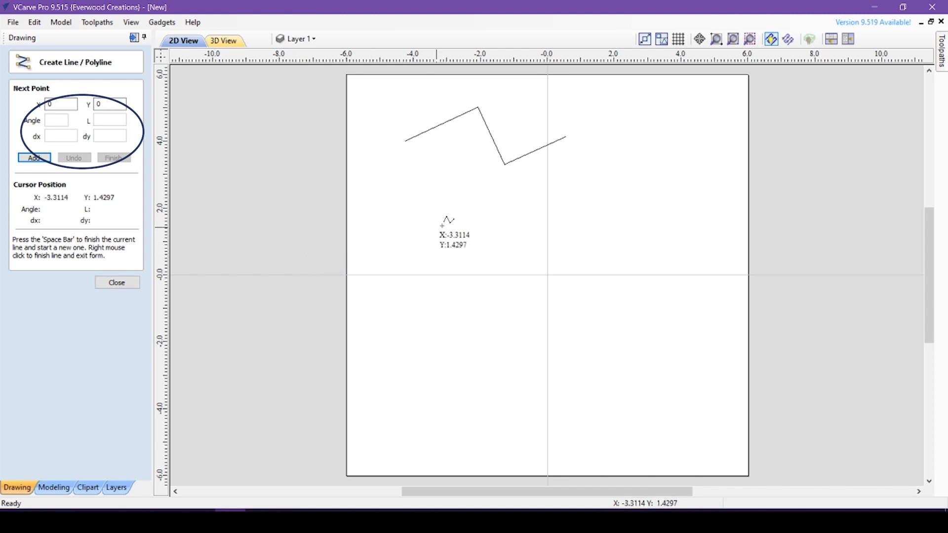
pyautogui.moveTo(410, 180)
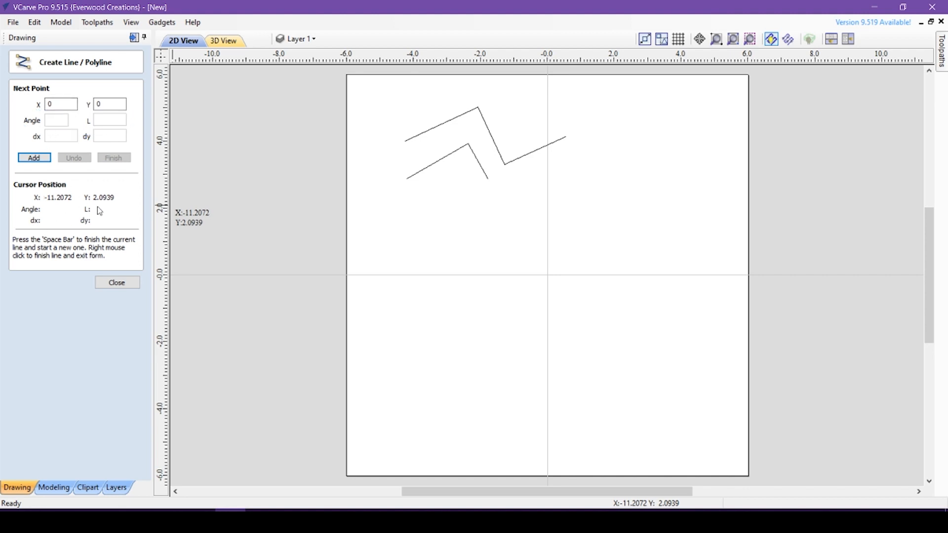
# Add a polyline segment of length 3 inches at a 45-degree angle from the origin
pyautogui.click(57, 119)
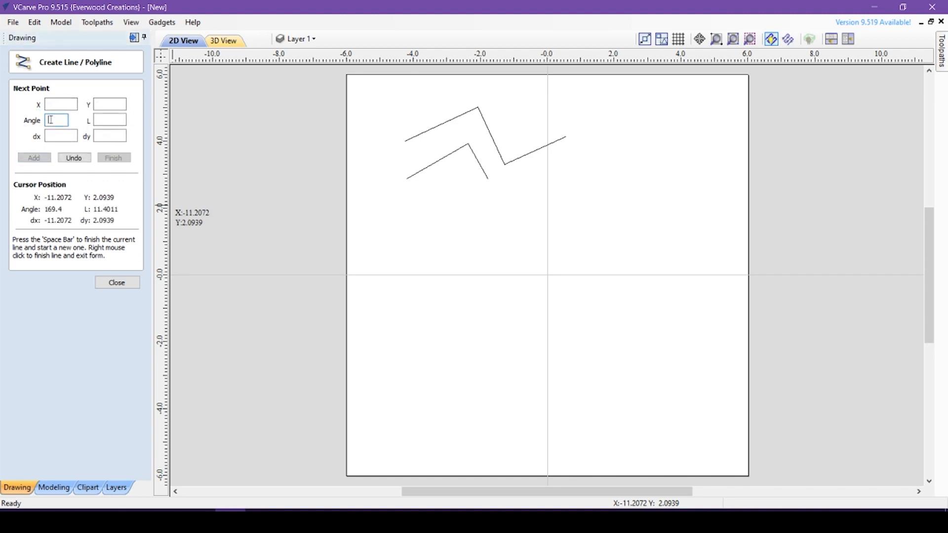
pyautogui.write('45')
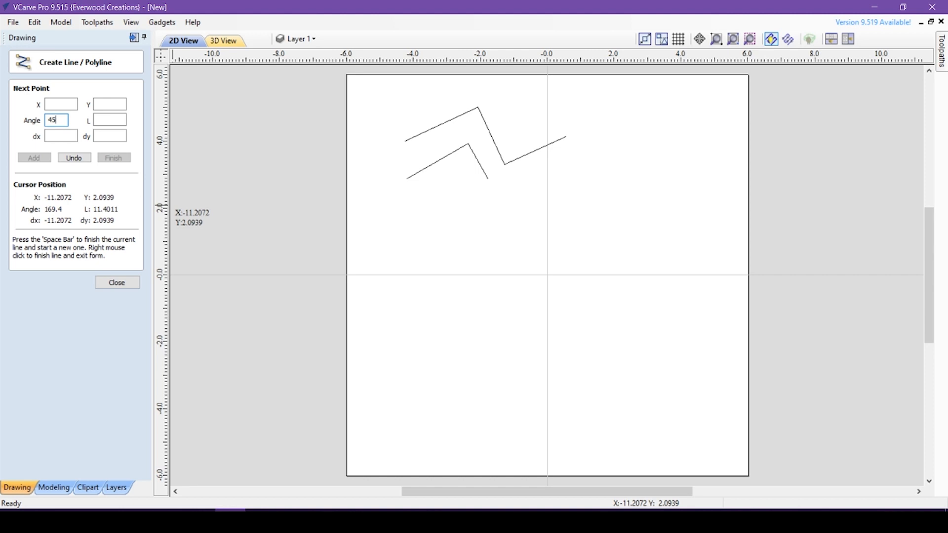
pyautogui.click(109, 120)
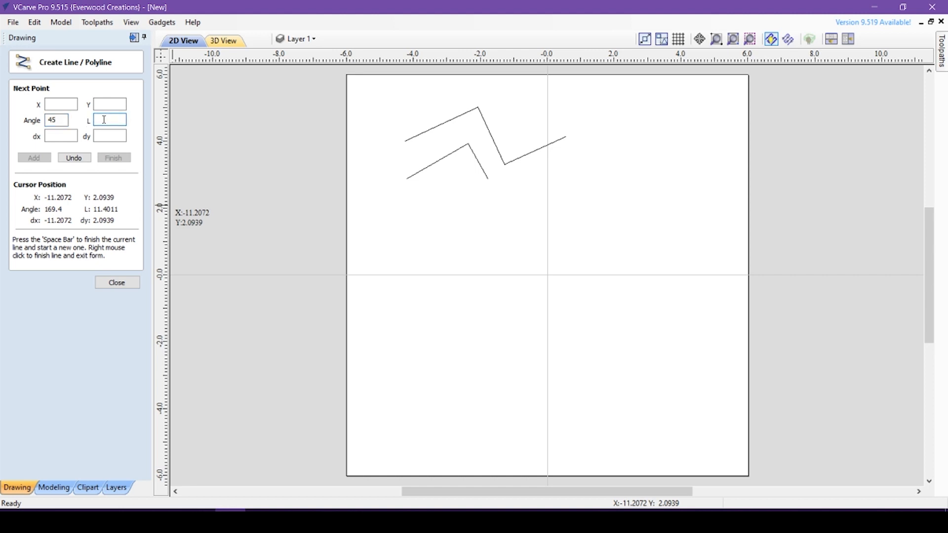
pyautogui.write('3')
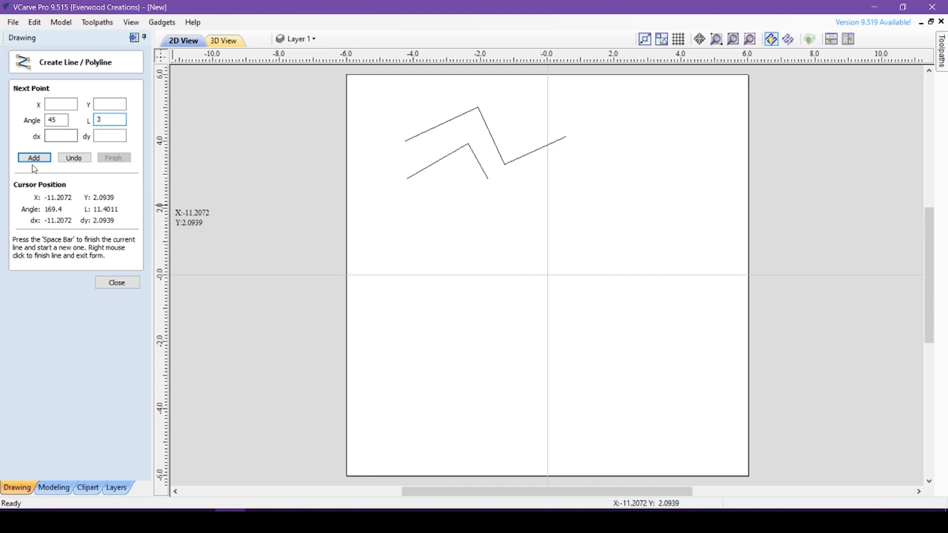
pyautogui.click(33, 158)
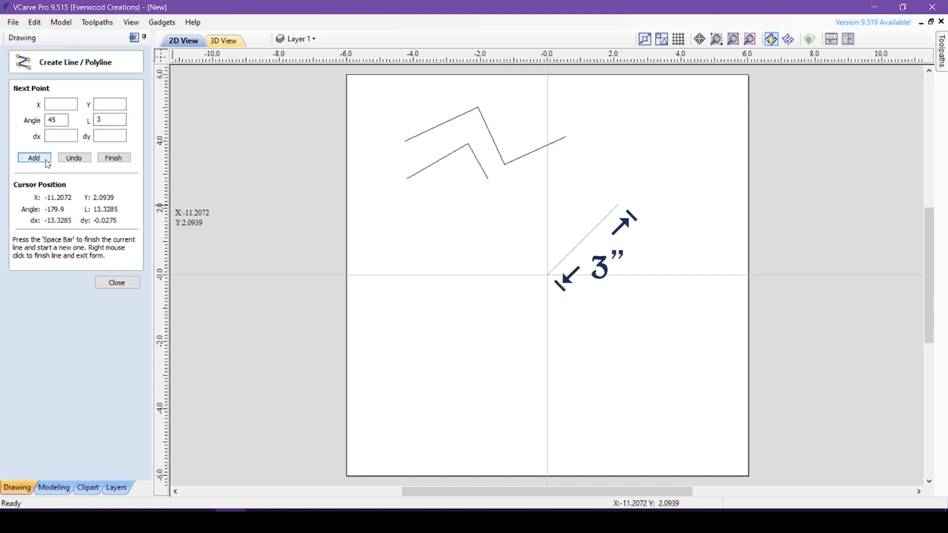
pyautogui.moveTo(567, 271)
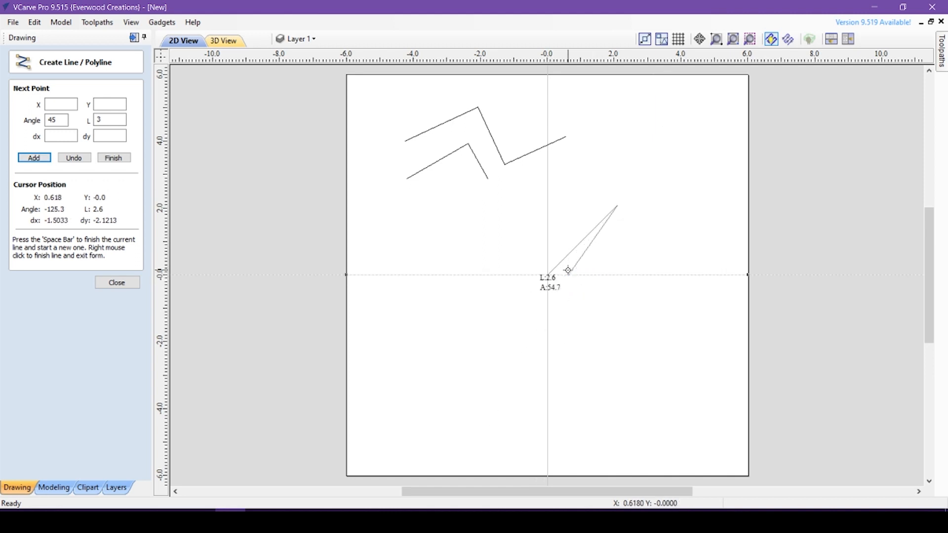
pyautogui.moveTo(564, 271)
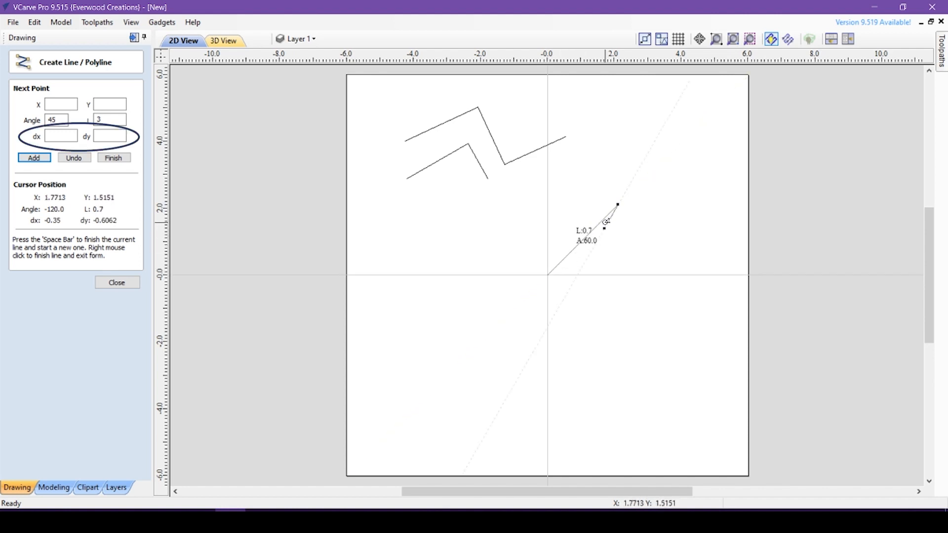
pyautogui.moveTo(621, 204)
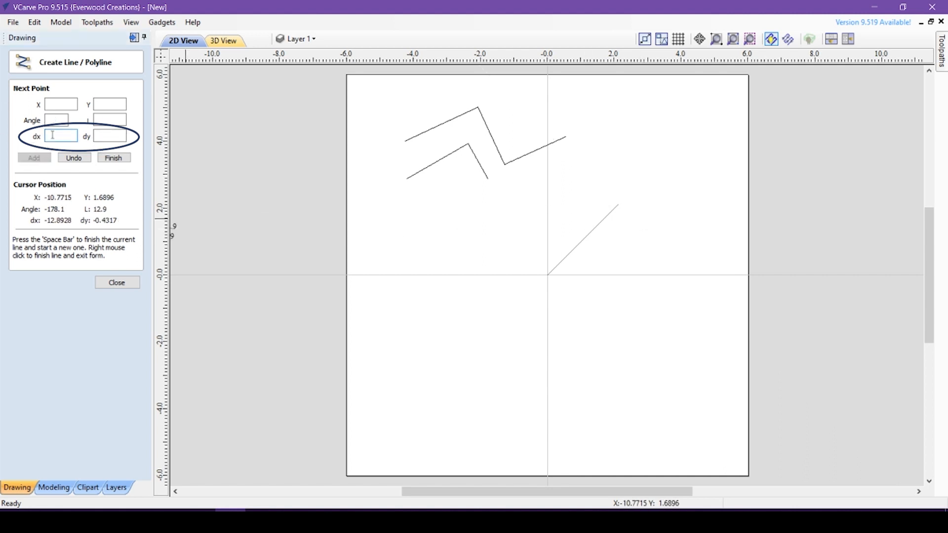
# Add 2-inch horizontal, vertical and diagonal segments continuing the line to the top corner
pyautogui.write('2')
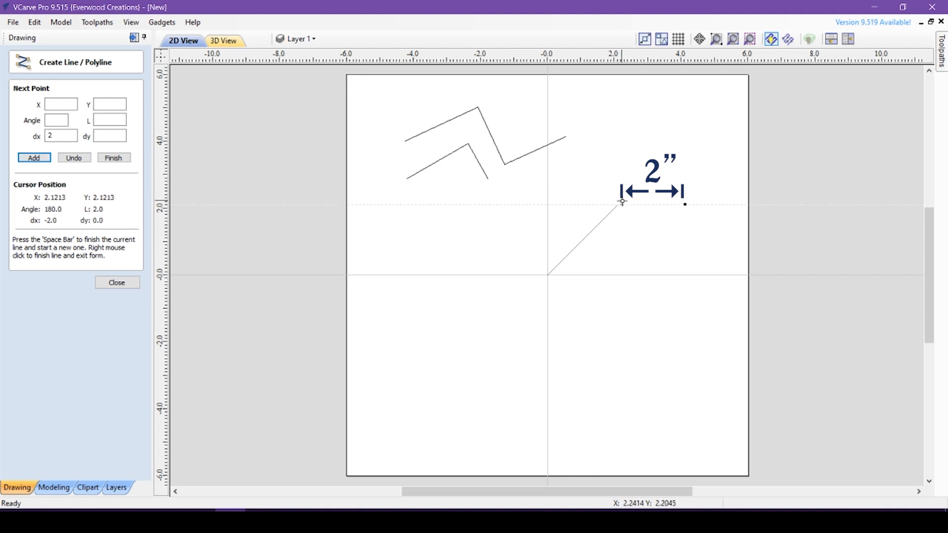
pyautogui.moveTo(171, 136)
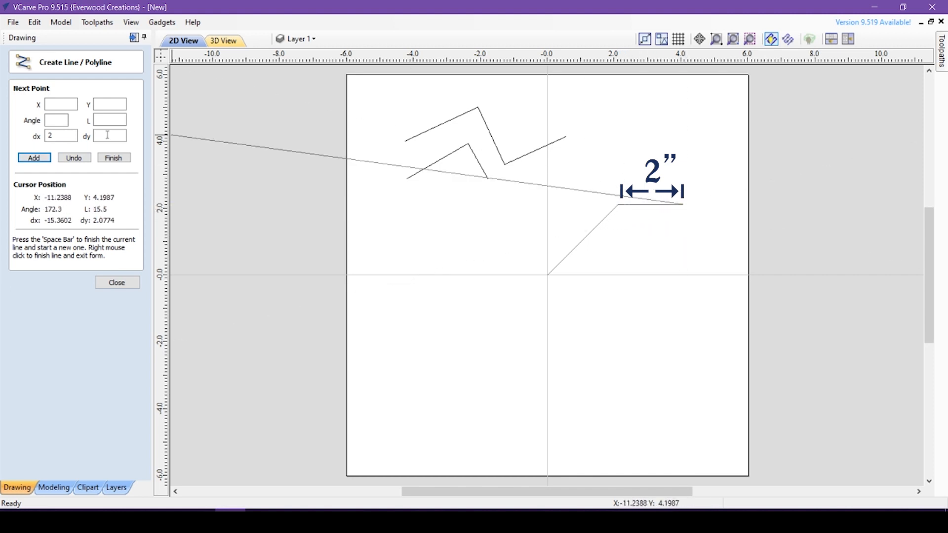
pyautogui.write('2')
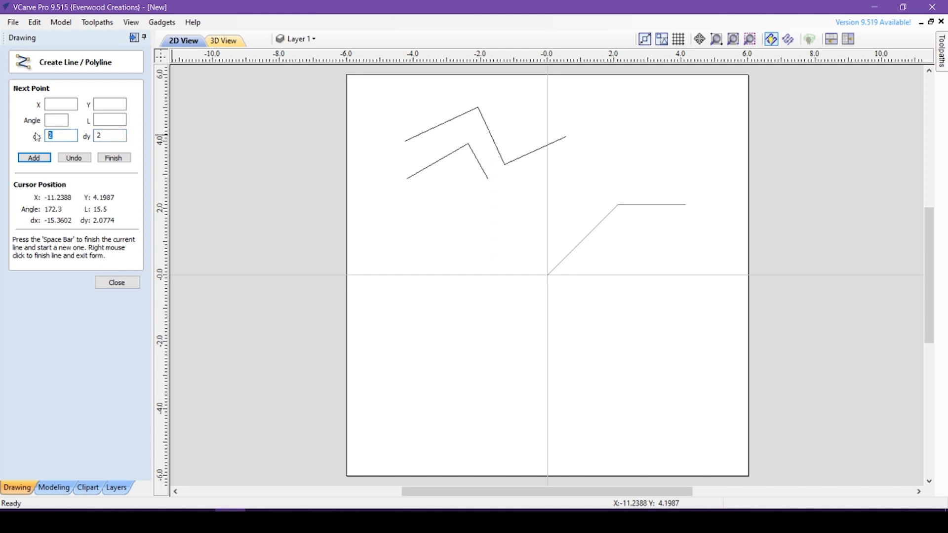
pyautogui.click(33, 158)
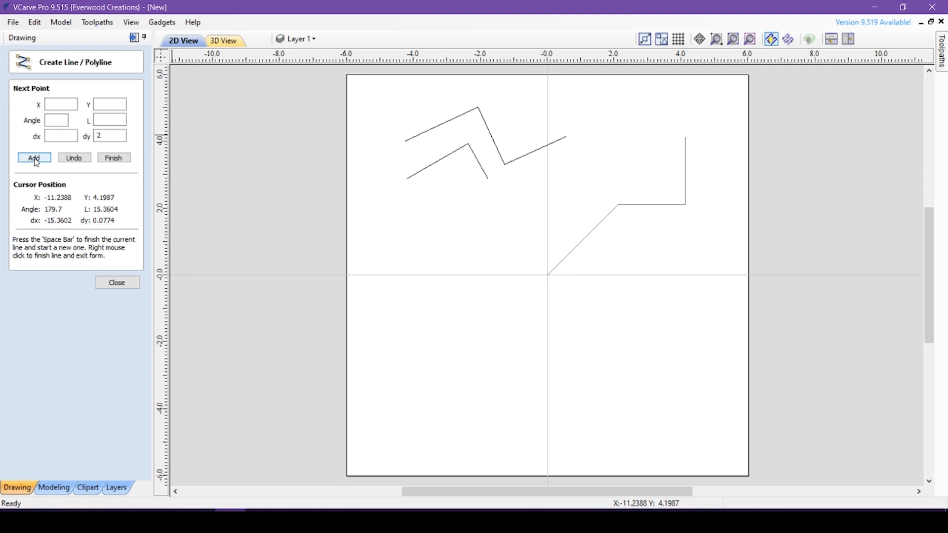
pyautogui.click(60, 135)
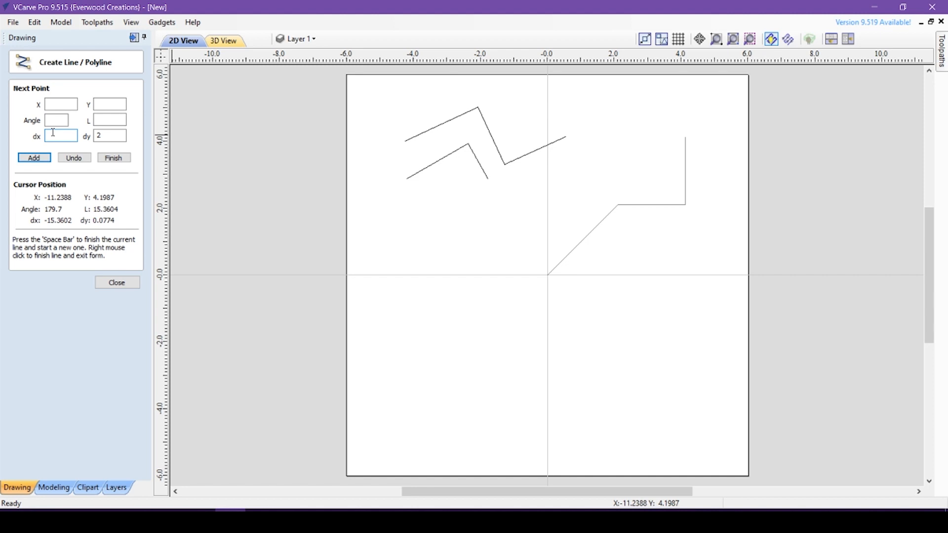
pyautogui.write('2')
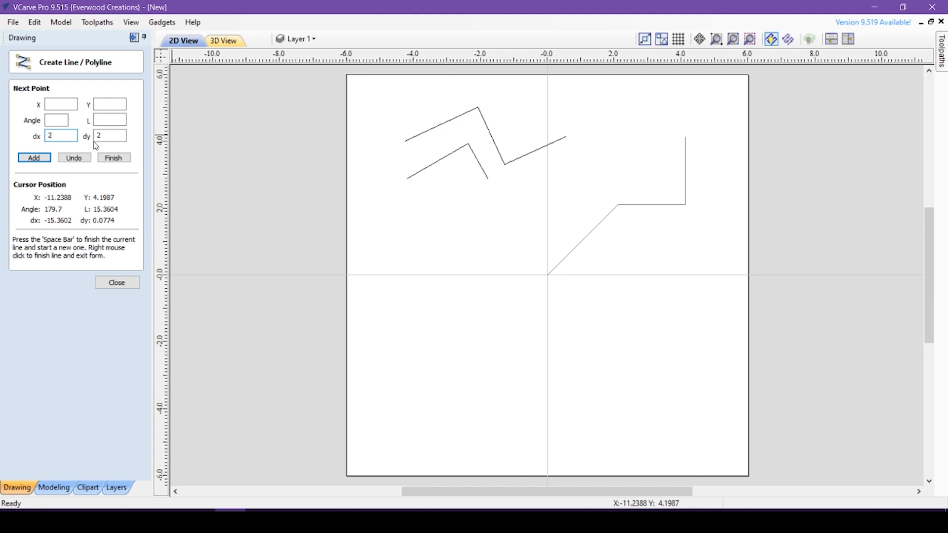
pyautogui.click(34, 158)
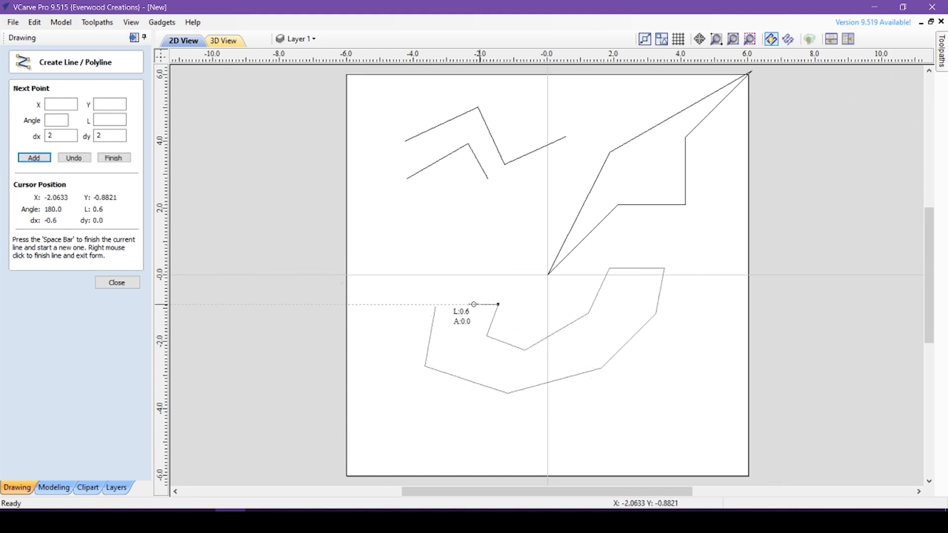
# Place the last corner of the lower J outline and finish line drawing
pyautogui.click(34, 158)
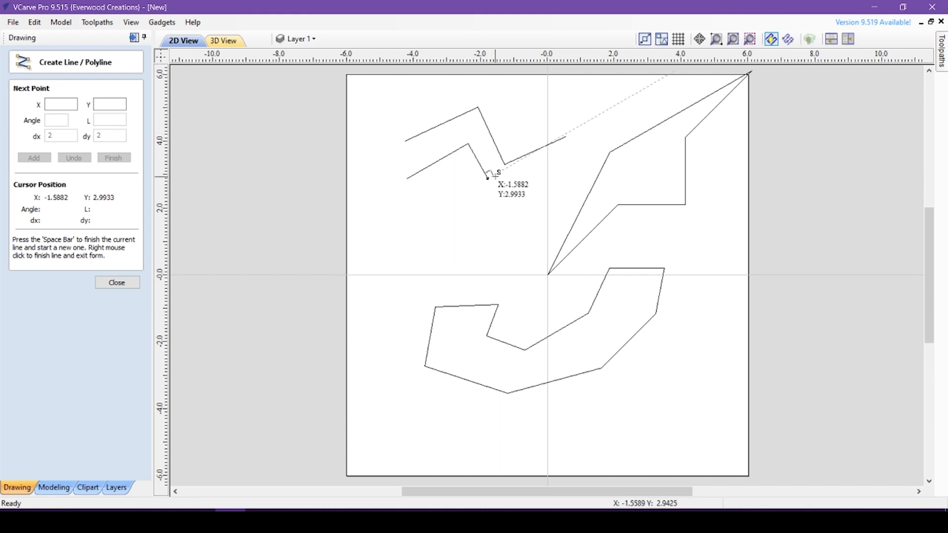
pyautogui.moveTo(489, 179)
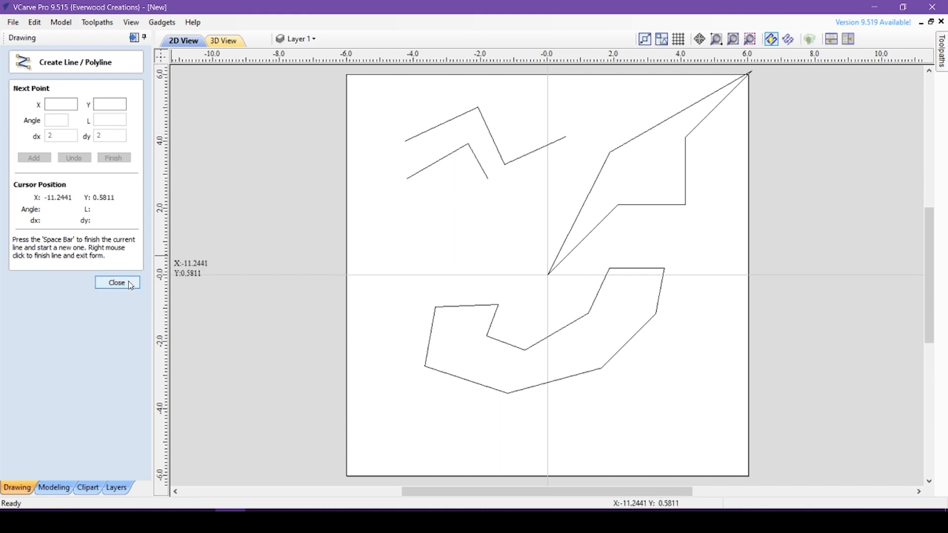
pyautogui.click(116, 283)
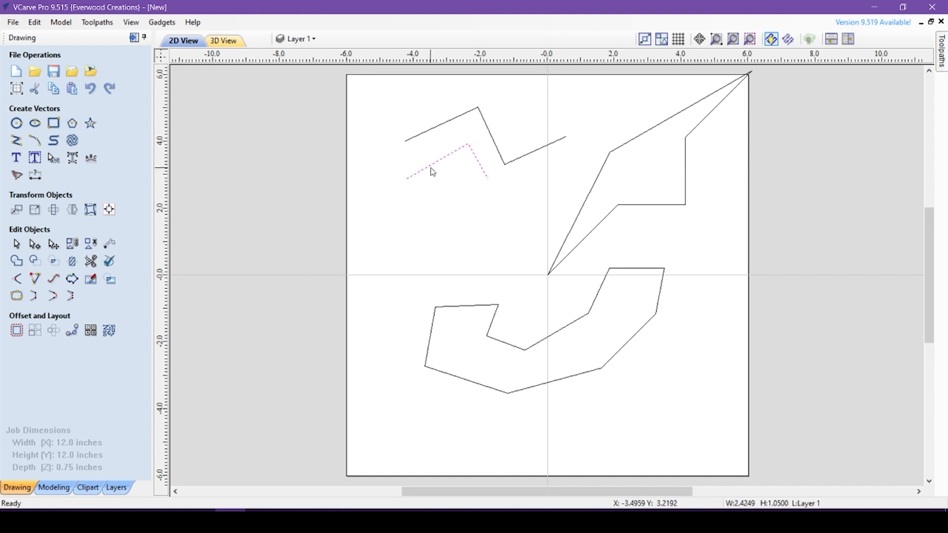
pyautogui.moveTo(382, 187)
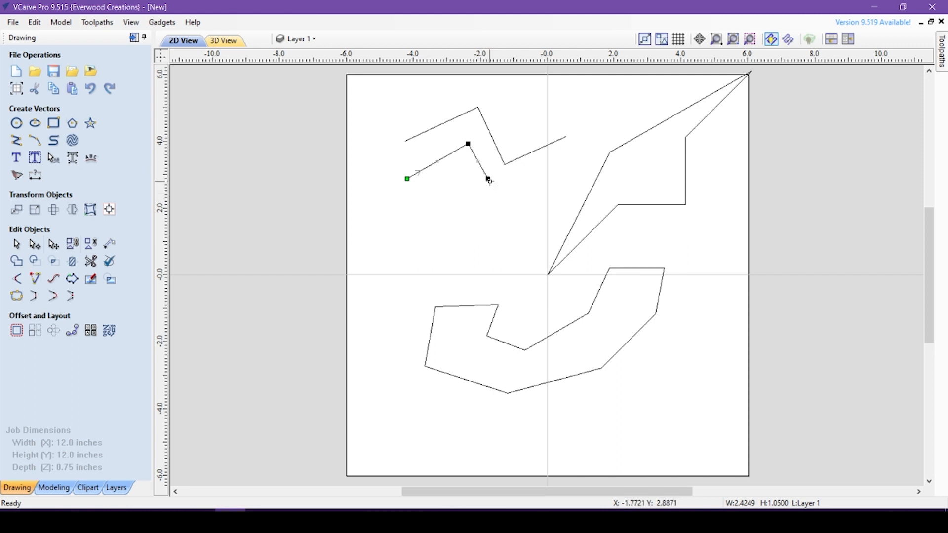
# Edit the lower zigzag from its end node, adding a 2.5-inch segment at 24 degrees
pyautogui.rightClick(487, 179)
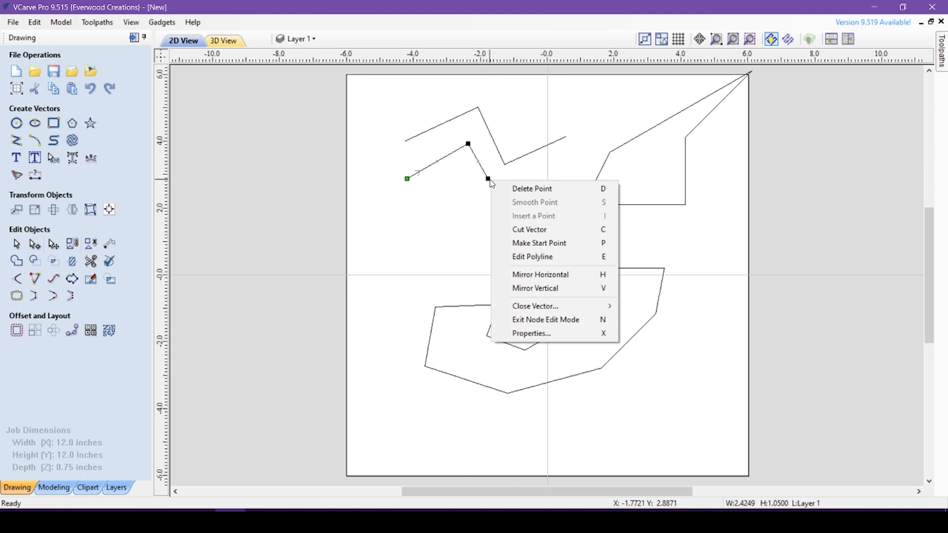
pyautogui.moveTo(532, 257)
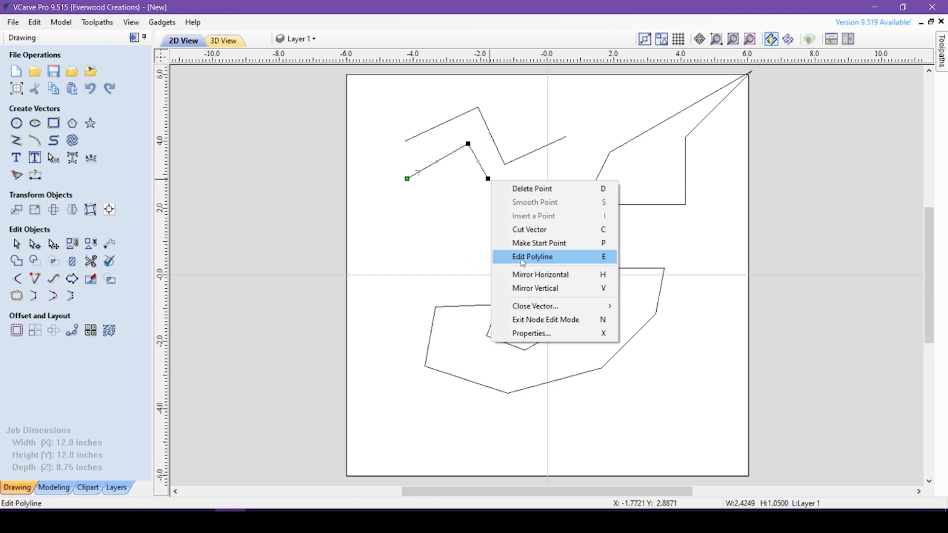
pyautogui.click(531, 257)
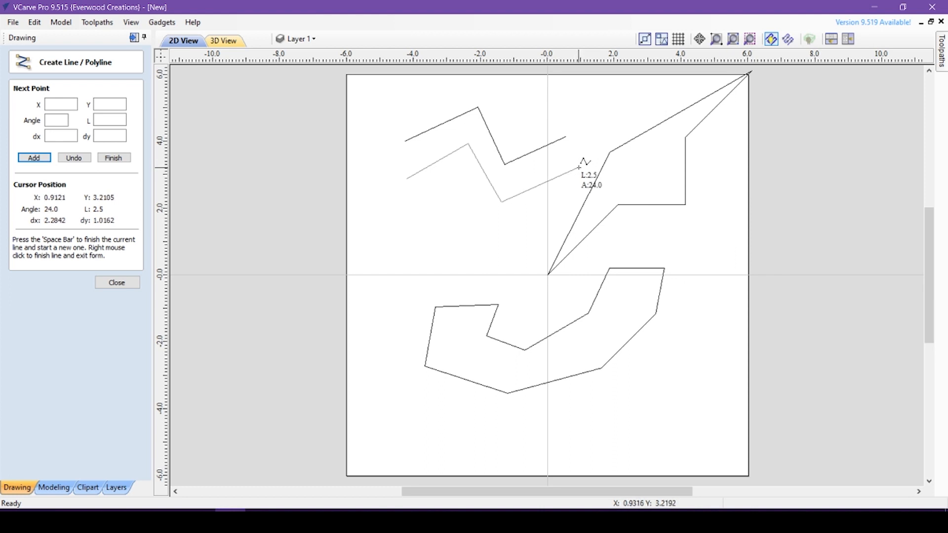
pyautogui.click(116, 282)
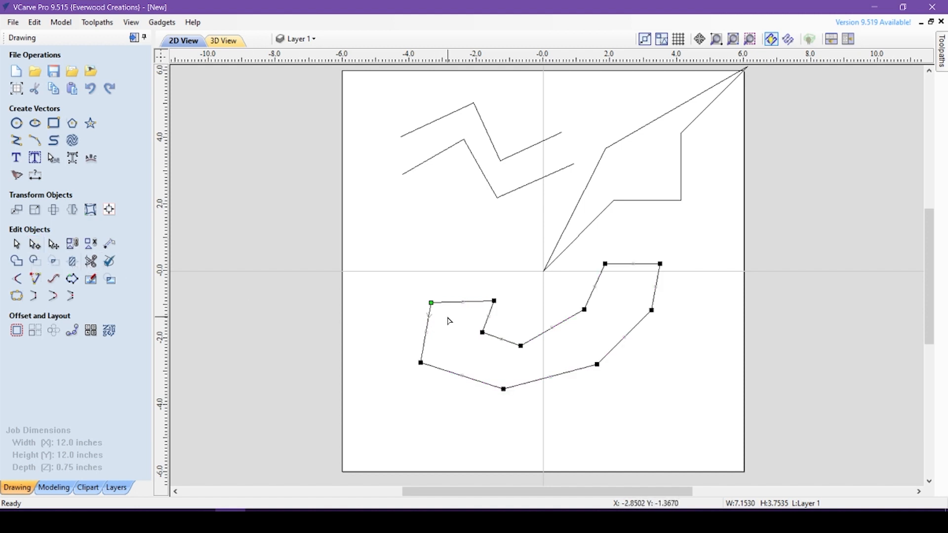
# Convert the top-left and top-right spans of the J outline into arcs
pyautogui.rightClick(453, 307)
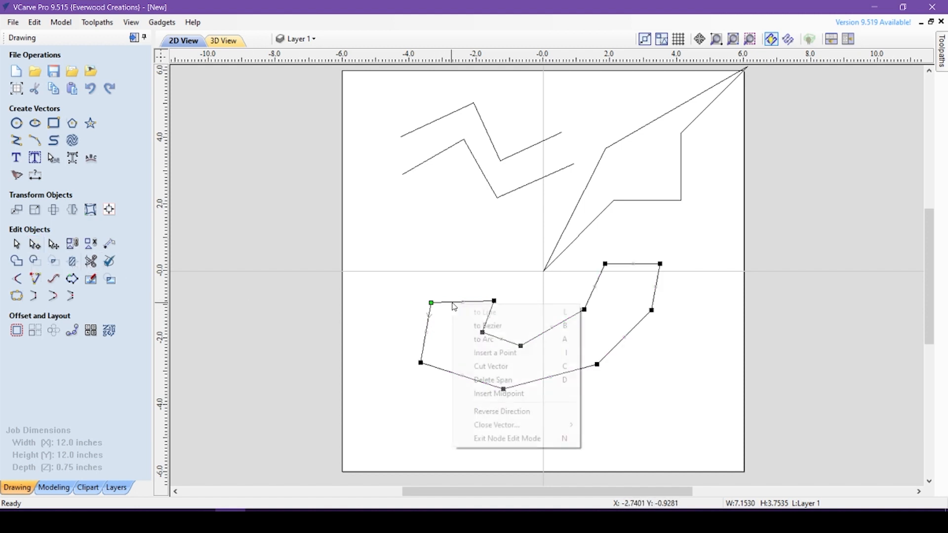
pyautogui.click(484, 339)
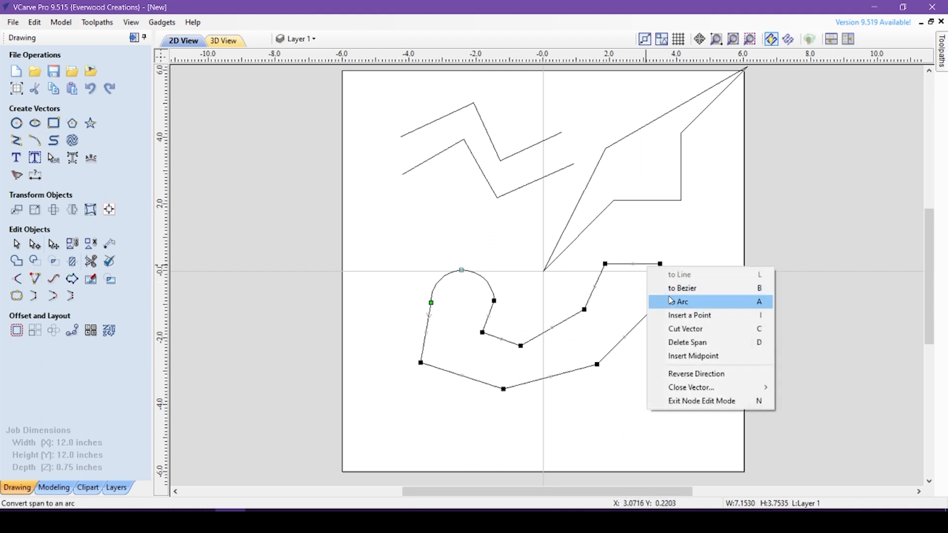
pyautogui.click(681, 301)
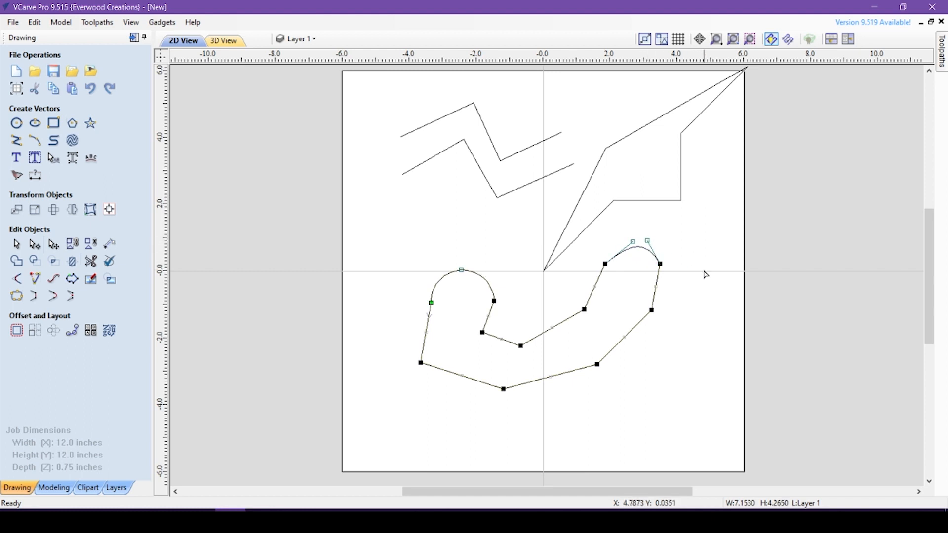
# Draw triangle shapes around the drawing with the polyline tool
pyautogui.click(15, 139)
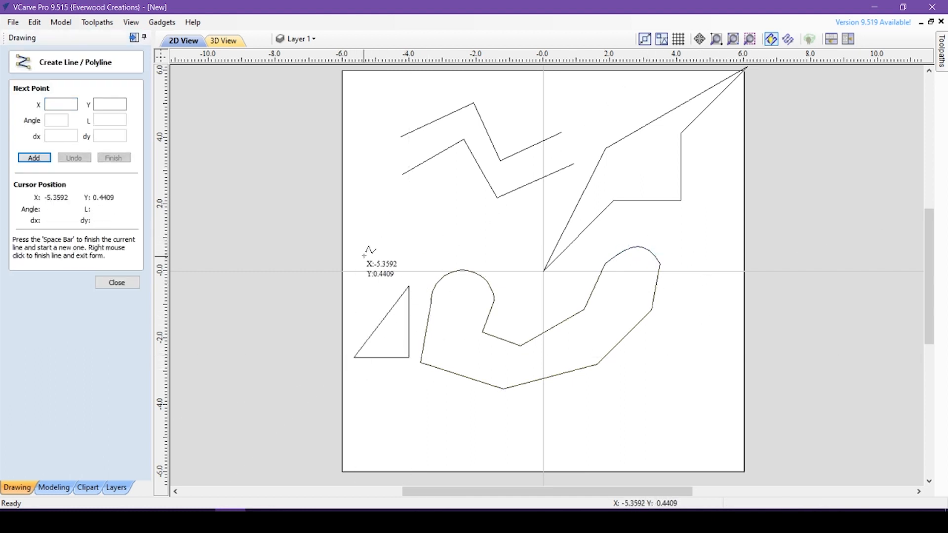
pyautogui.click(361, 254)
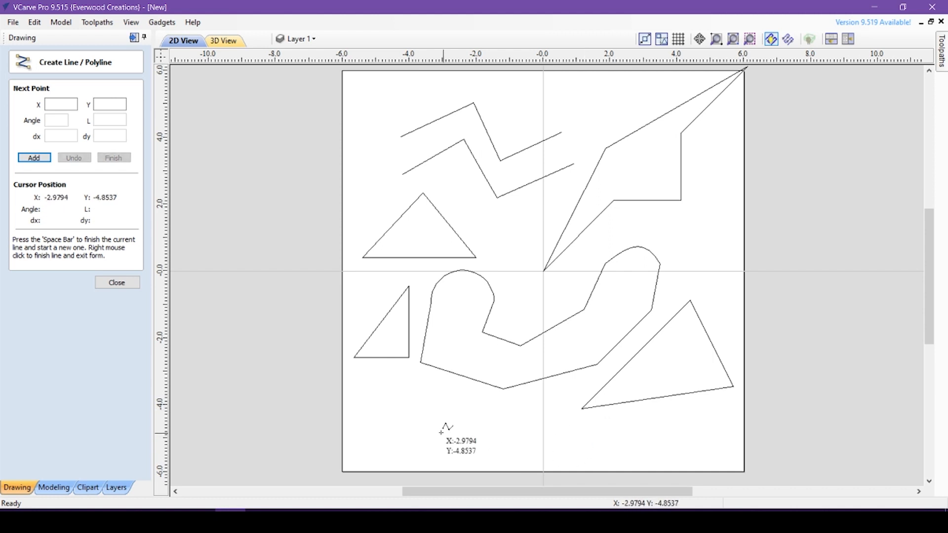
pyautogui.click(116, 283)
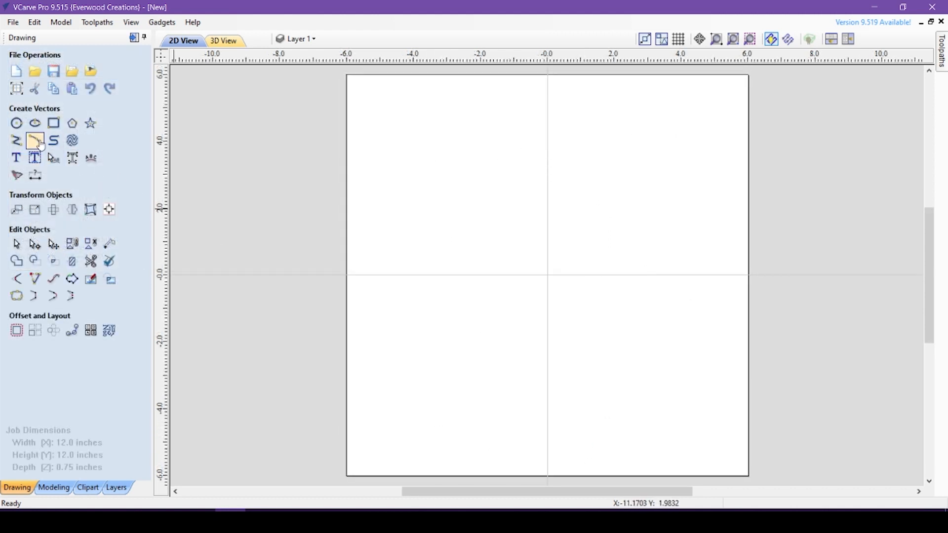
pyautogui.moveTo(35, 140)
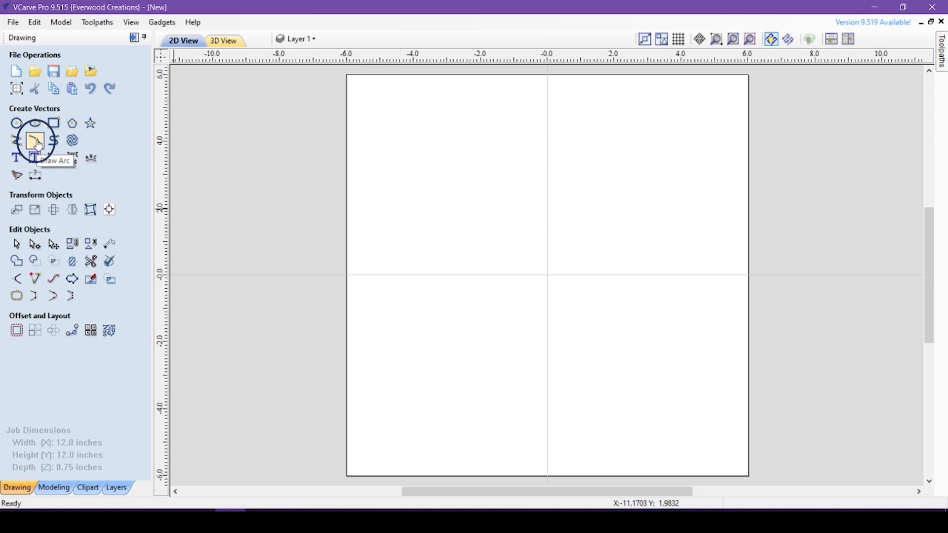
# Activate the Draw Arc tool with the three-point method, radius 1.52 and height 1.26
pyautogui.click(34, 140)
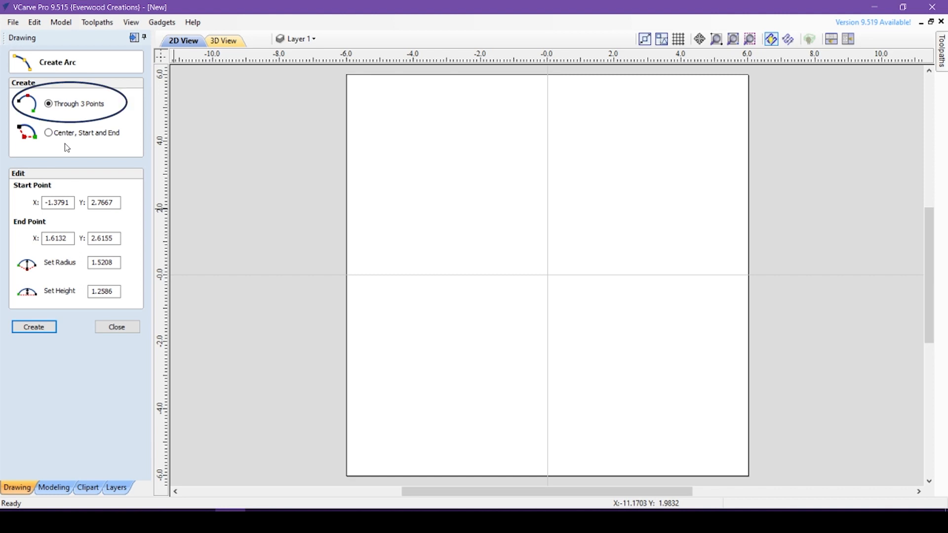
pyautogui.moveTo(378, 173)
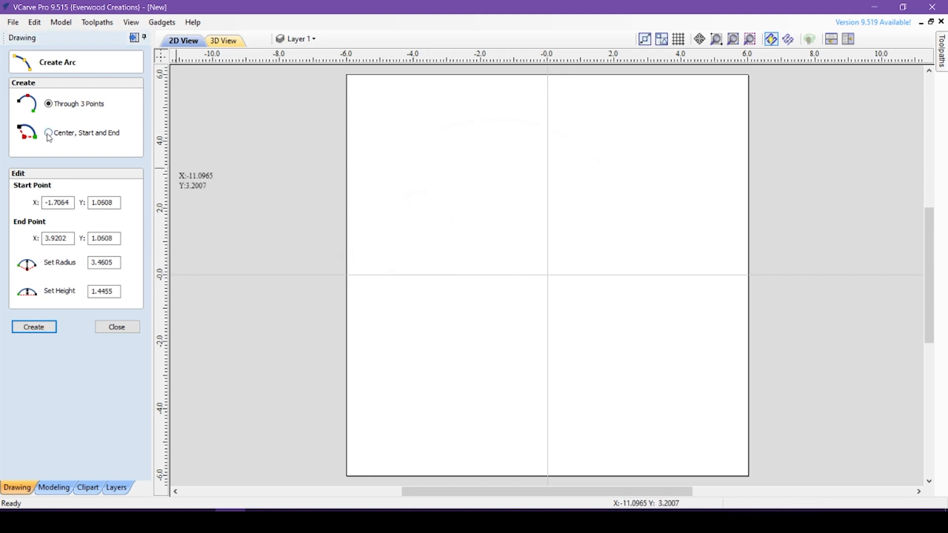
# Draw the upper-right quarter arc of radius 3.03 about the origin using the center, start and end method
pyautogui.click(49, 132)
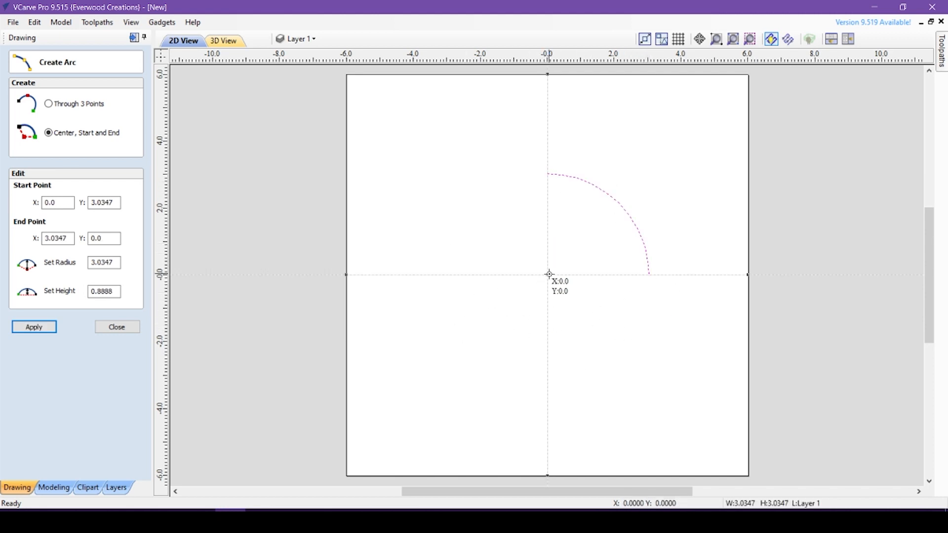
pyautogui.click(47, 104)
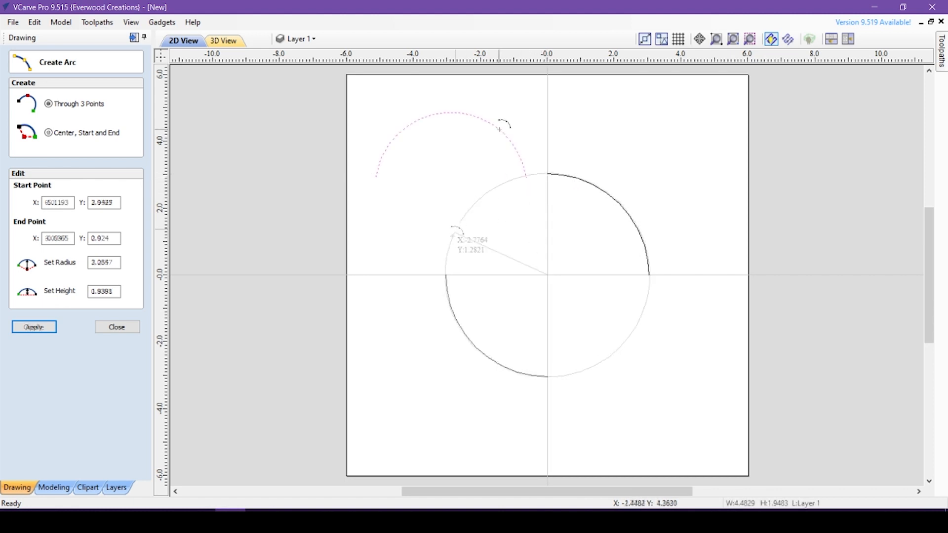
# Return to three-point arcs and ready the Start Point X box for coordinate entry
pyautogui.click(48, 104)
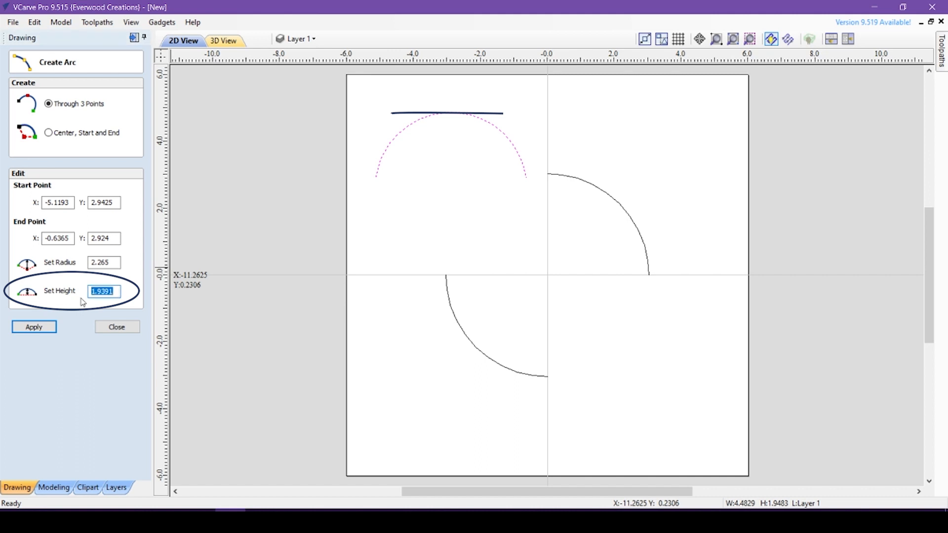
pyautogui.click(33, 327)
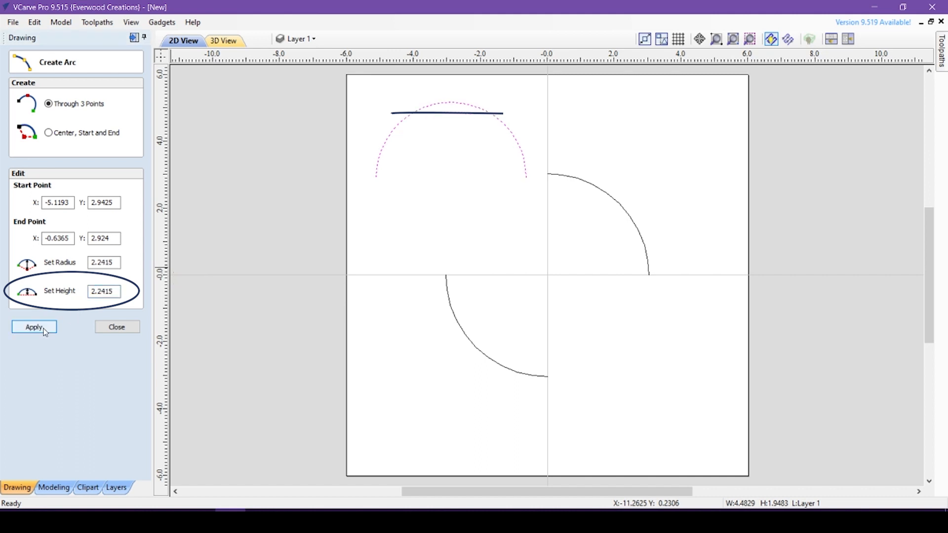
pyautogui.click(34, 327)
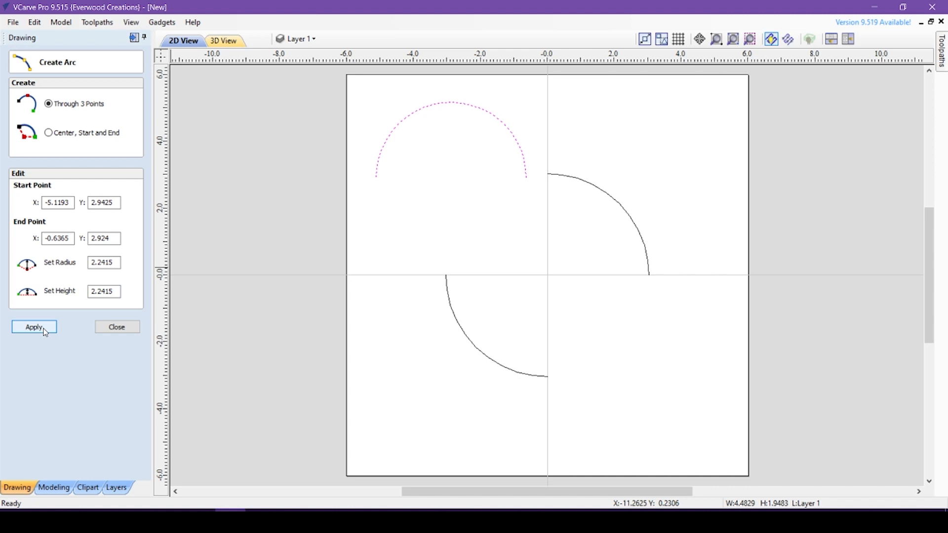
pyautogui.click(33, 327)
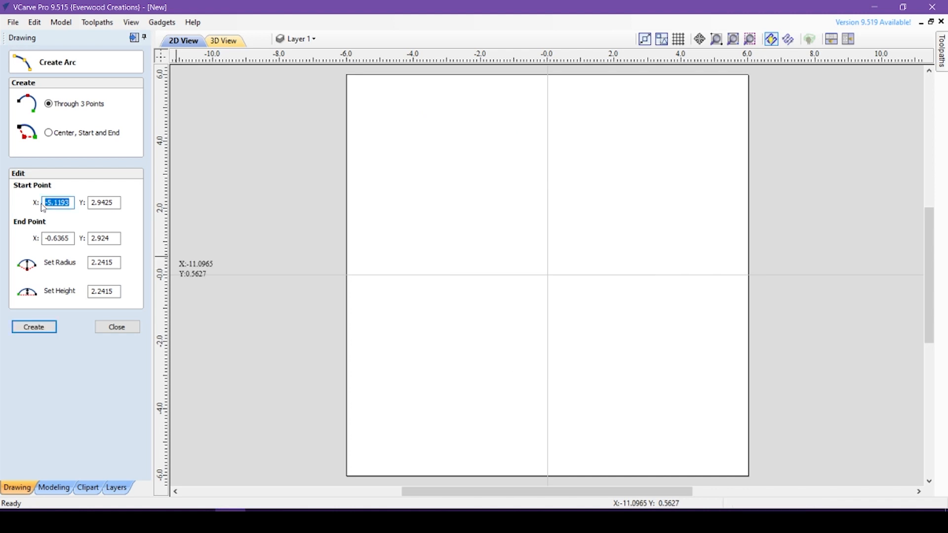
# Preview an arc from Start 4,0 to End -4,0 with height 2
pyautogui.write('4')
pyautogui.click(104, 203)
pyautogui.write('0')
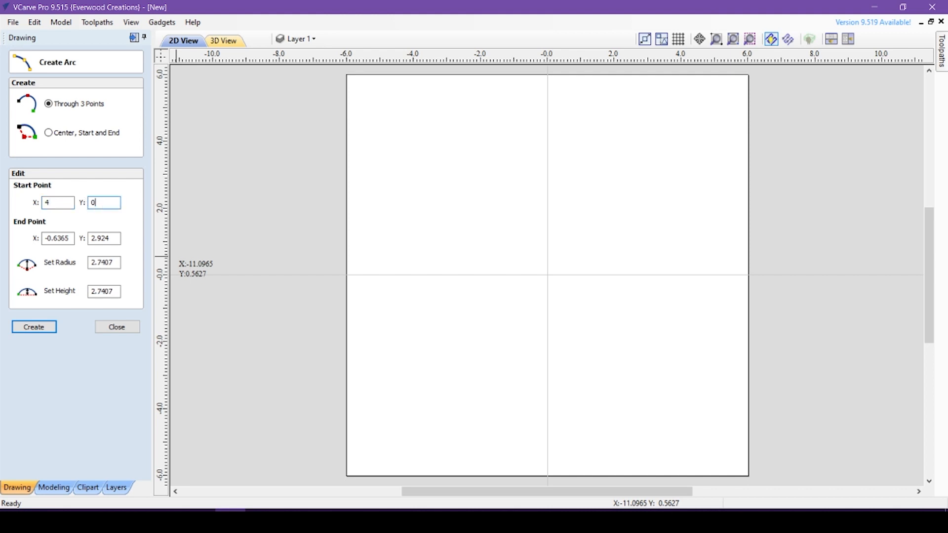
pyautogui.click(57, 238)
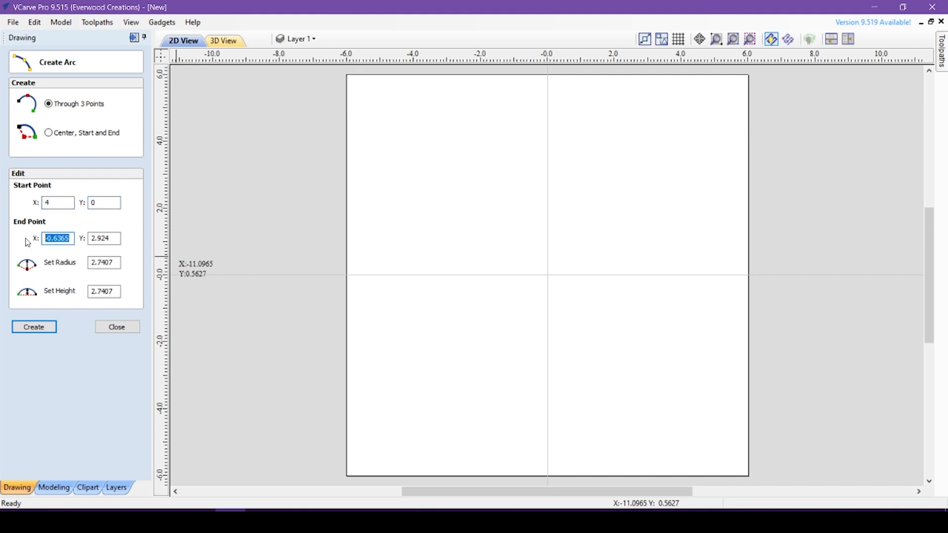
pyautogui.write('-4')
pyautogui.click(104, 238)
pyautogui.write('0')
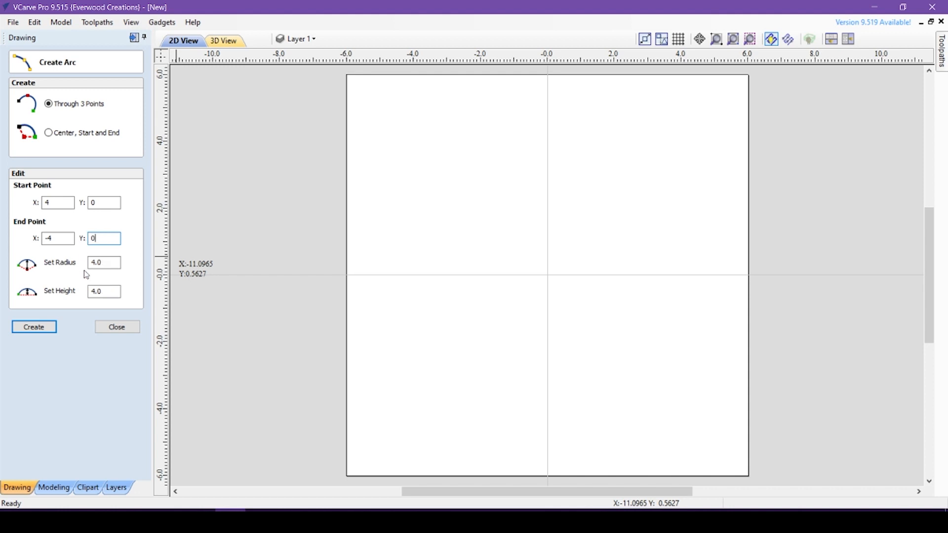
pyautogui.write('2')
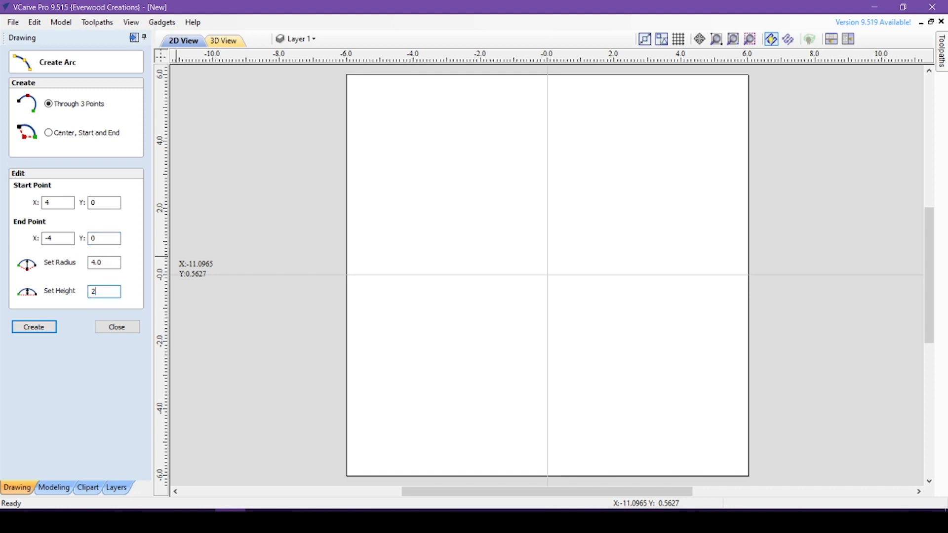
pyautogui.click(34, 327)
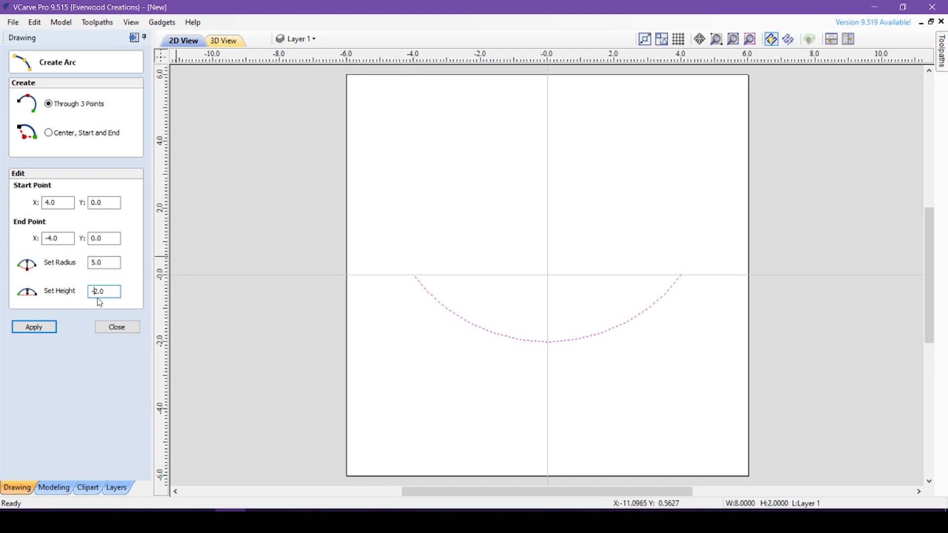
# Change the height to -4.0 to make a radius-4 upper half-circle and finish the arc
pyautogui.click(34, 327)
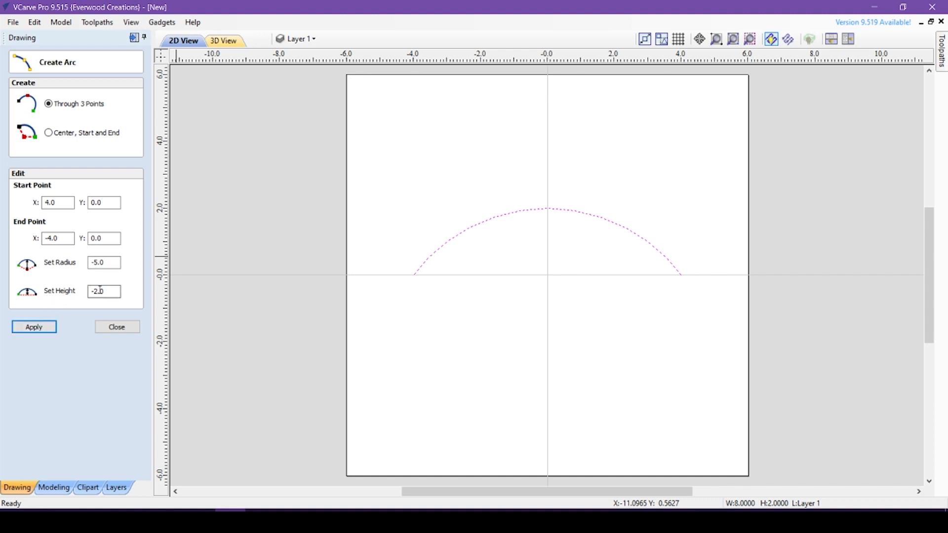
pyautogui.write('-4.0')
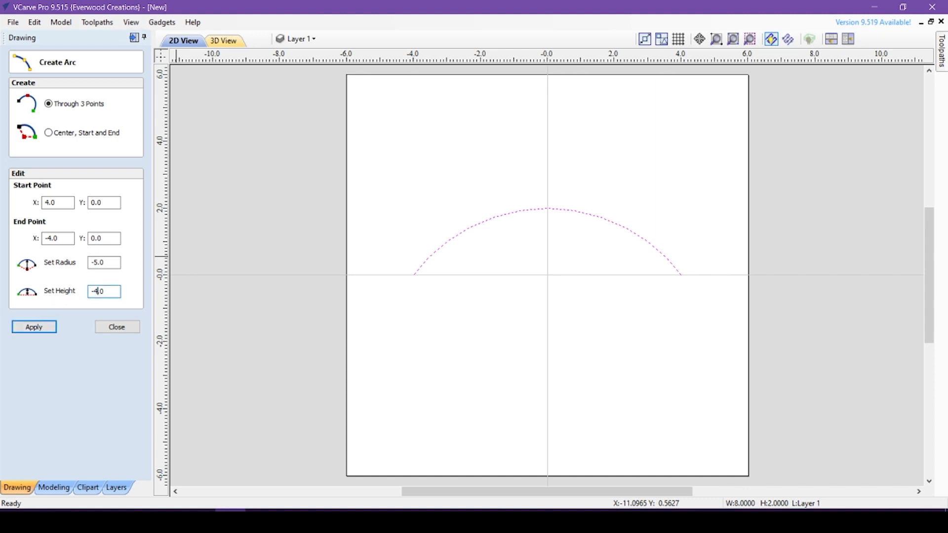
pyautogui.click(33, 326)
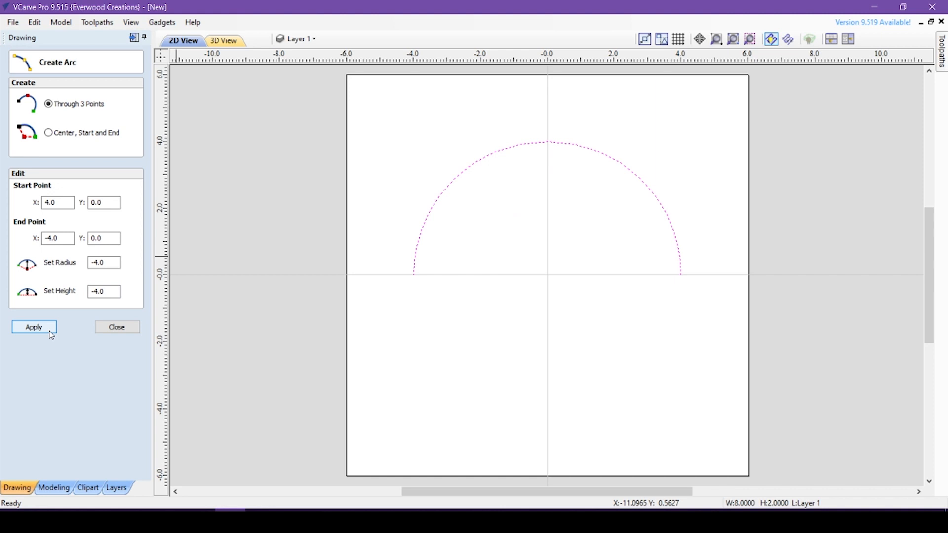
pyautogui.click(116, 327)
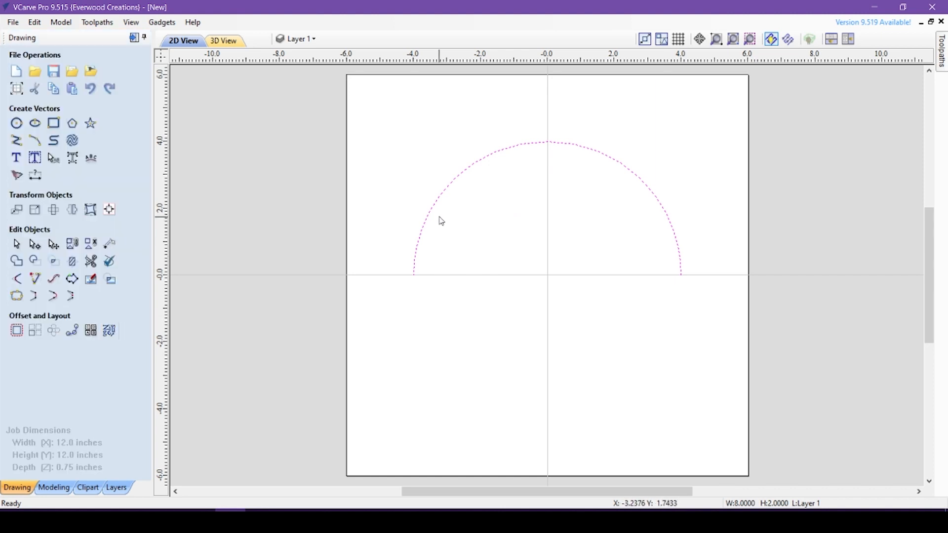
# In node editing, close the half-circle arc with a straight line between its ends
pyautogui.click(35, 244)
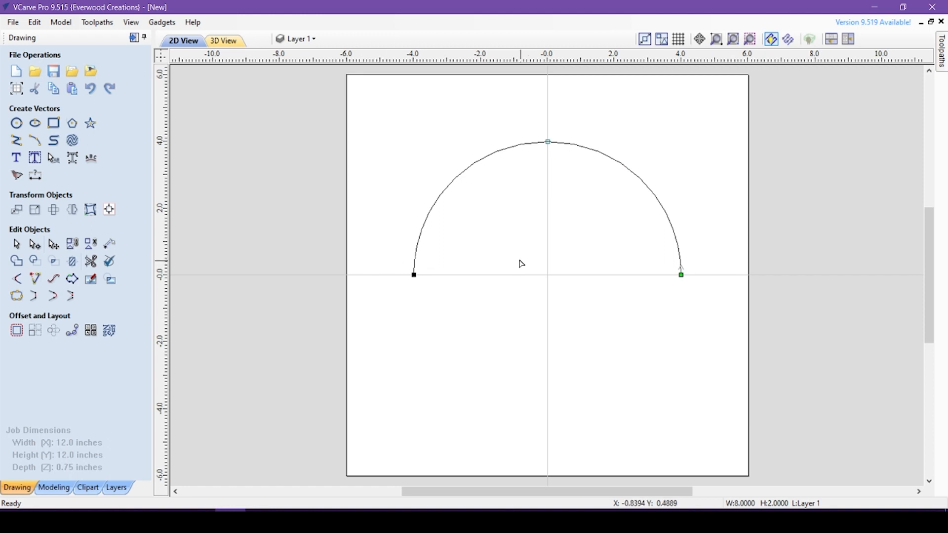
pyautogui.rightClick(414, 275)
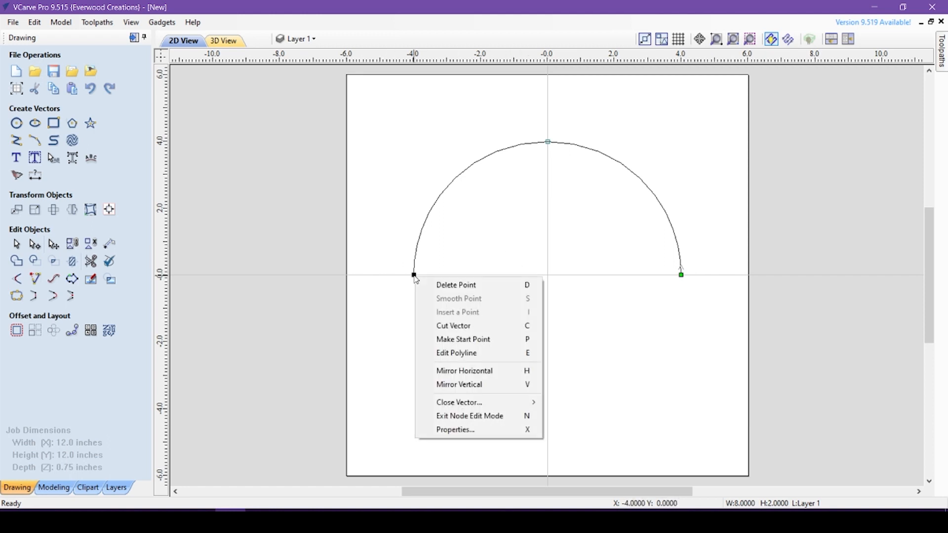
pyautogui.moveTo(456, 353)
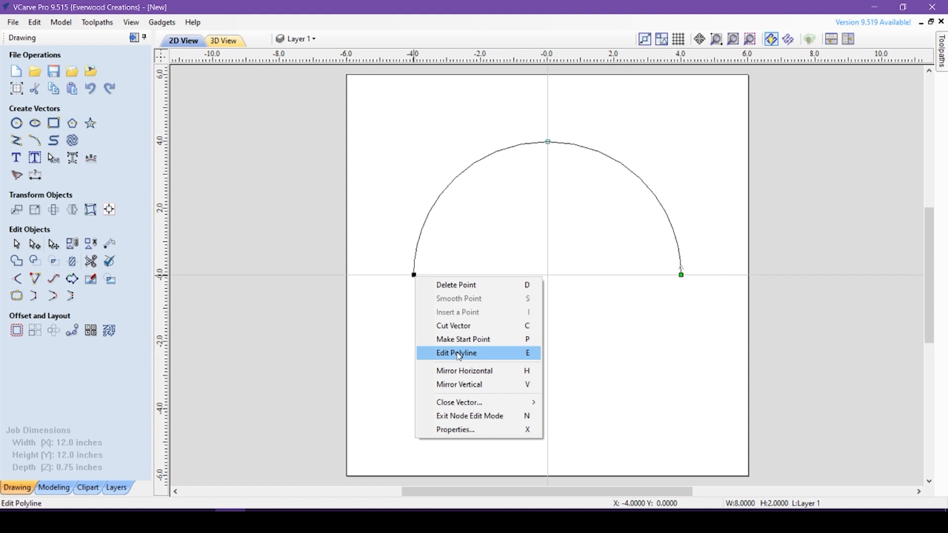
pyautogui.moveTo(459, 359)
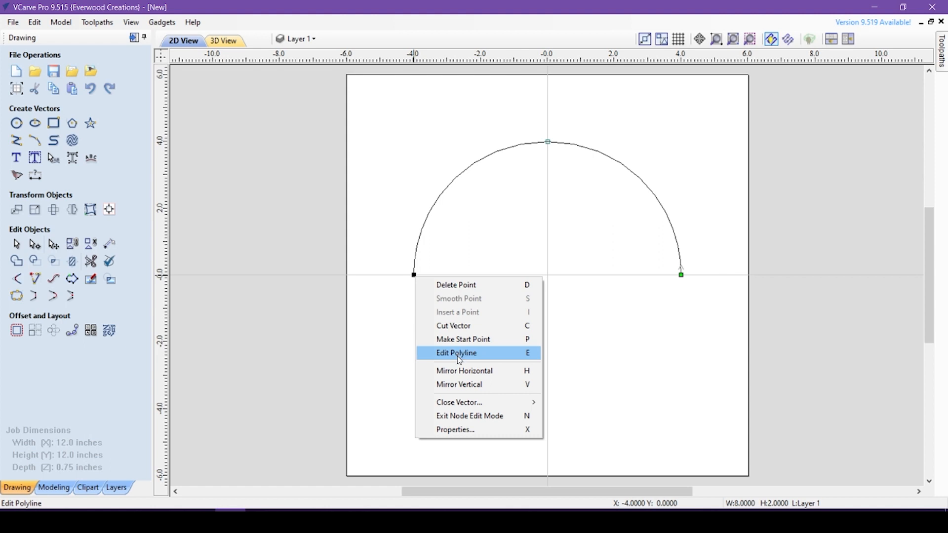
pyautogui.moveTo(459, 402)
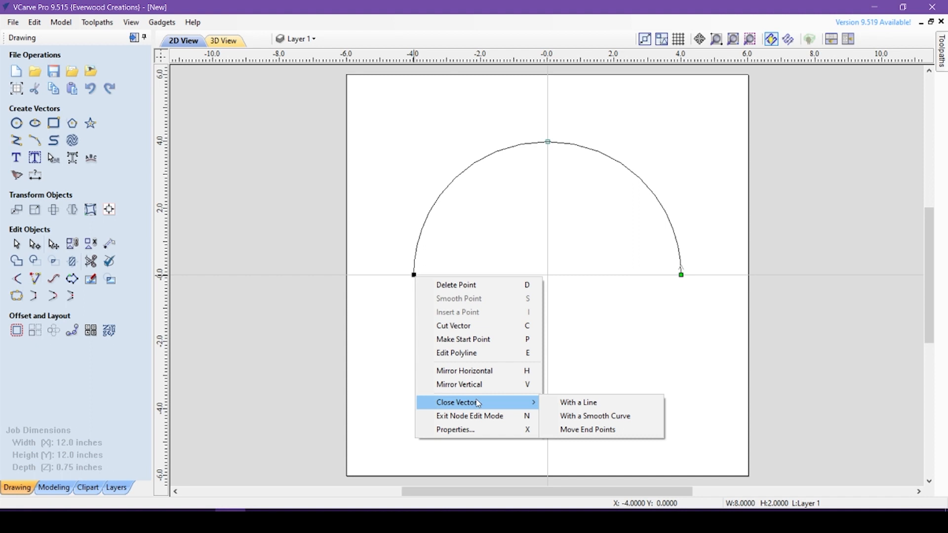
pyautogui.moveTo(578, 403)
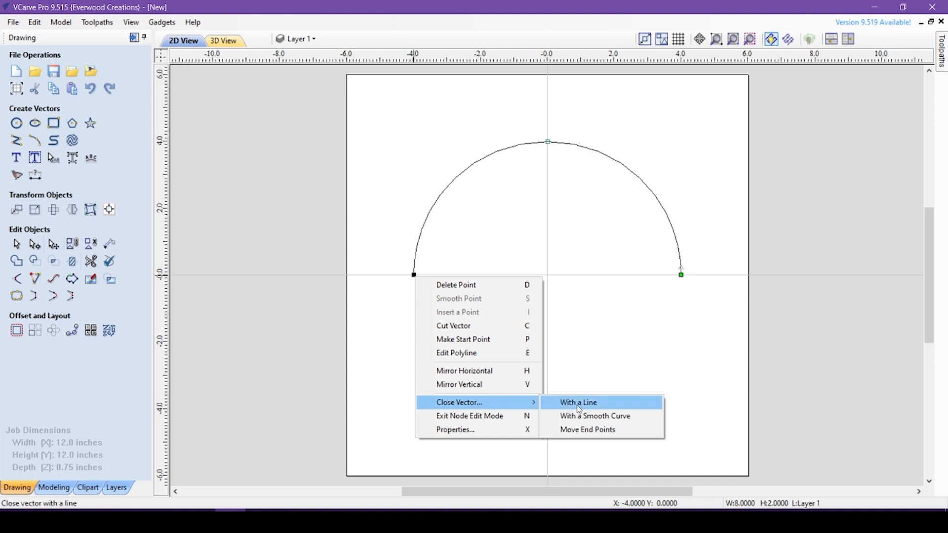
pyautogui.click(576, 403)
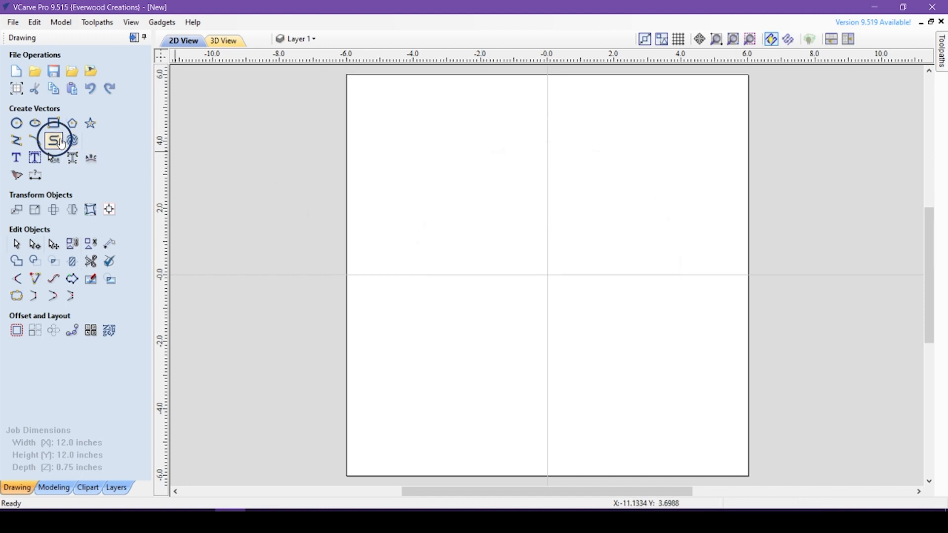
pyautogui.moveTo(53, 139)
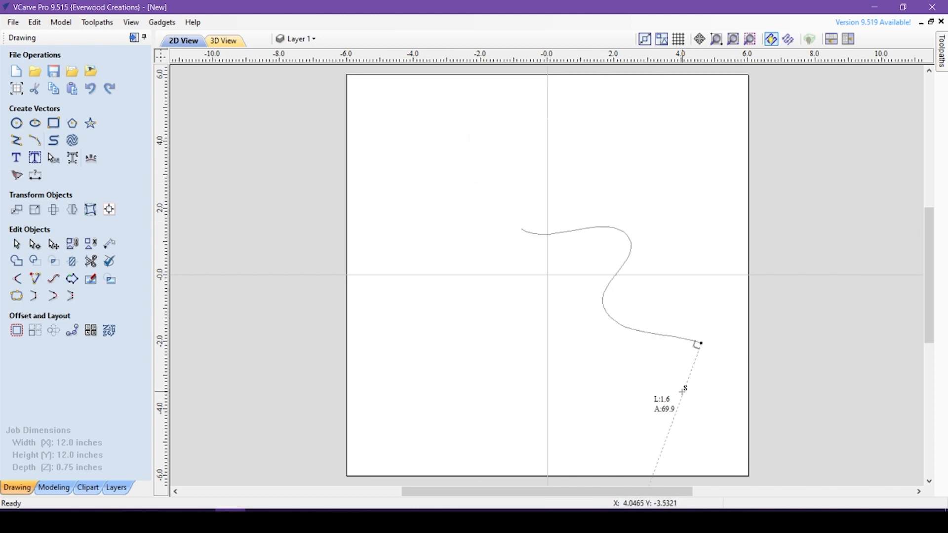
# Finish two freehand wavy curves and begin a looping curve near the top right
pyautogui.press('space')
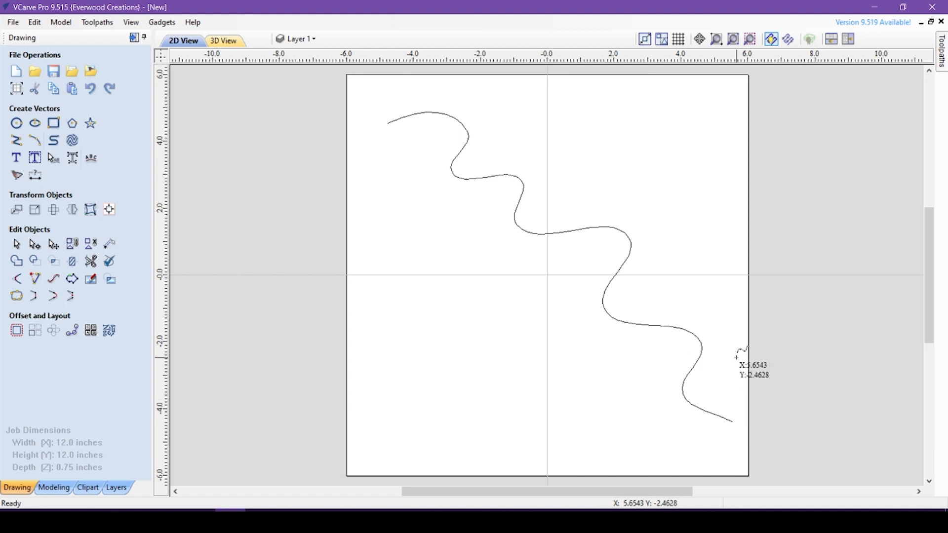
pyautogui.moveTo(413, 290)
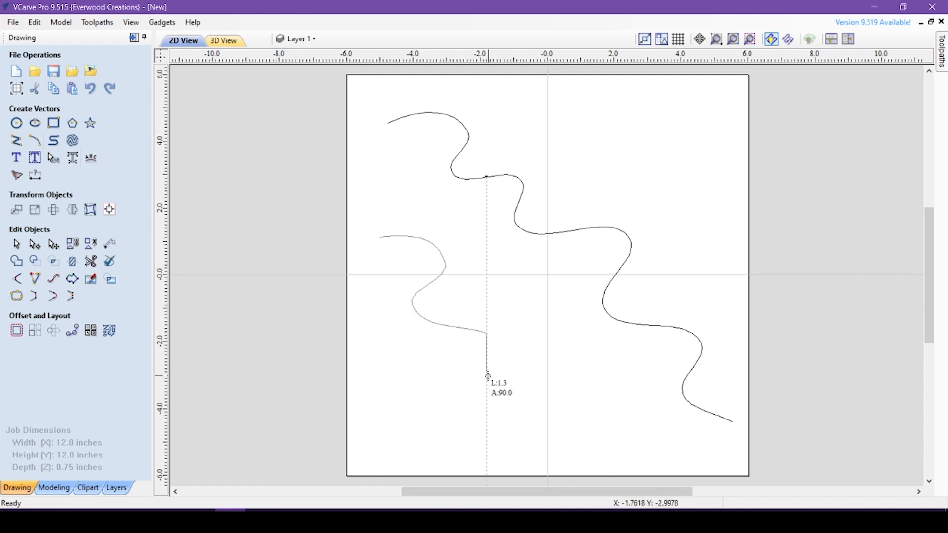
pyautogui.press('space')
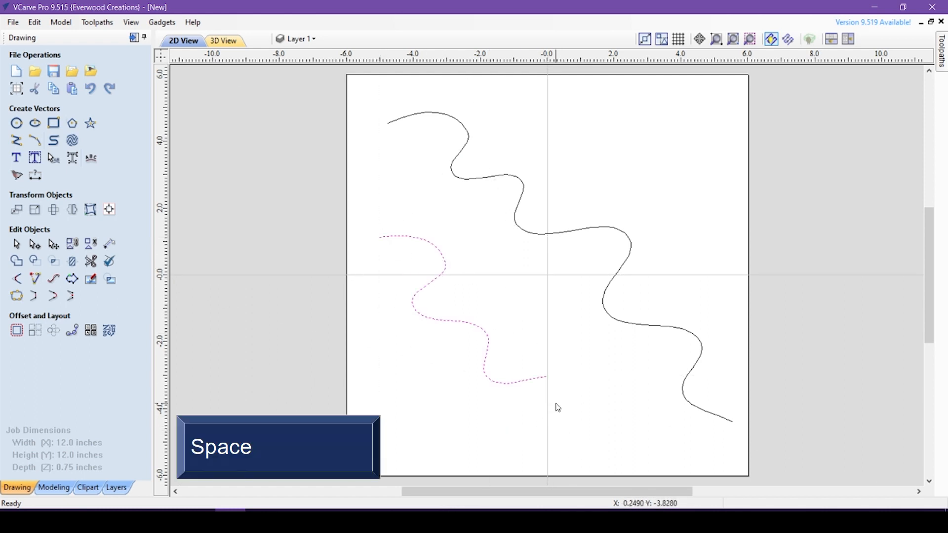
pyautogui.press('ctrl')
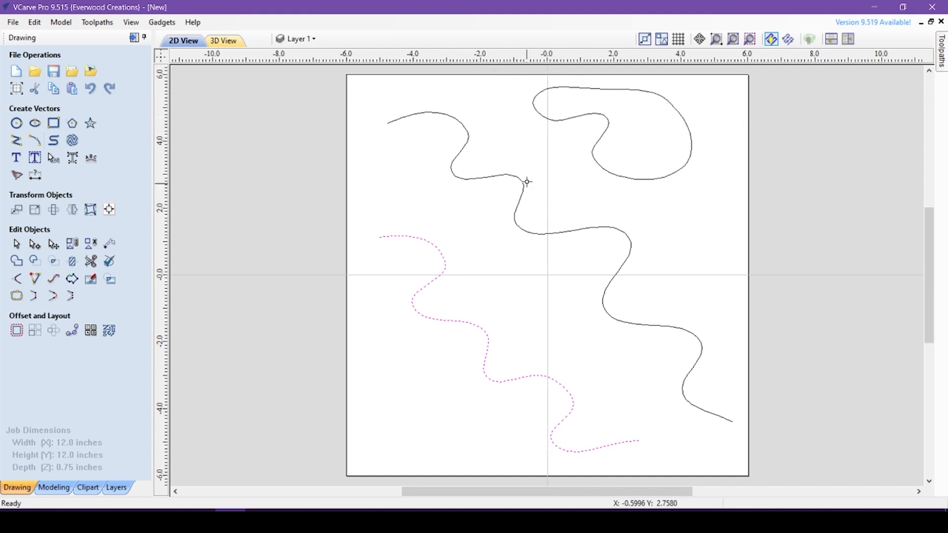
pyautogui.moveTo(396, 166)
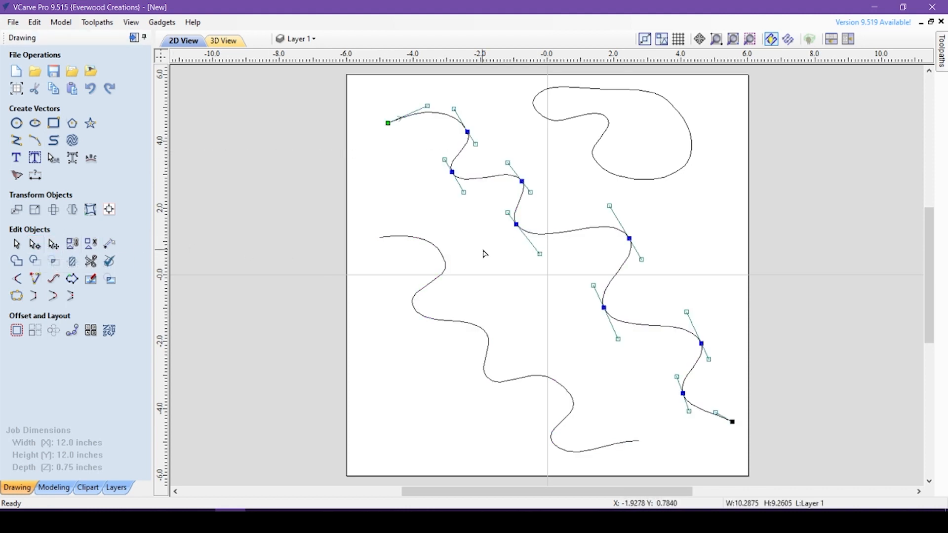
pyautogui.moveTo(498, 246)
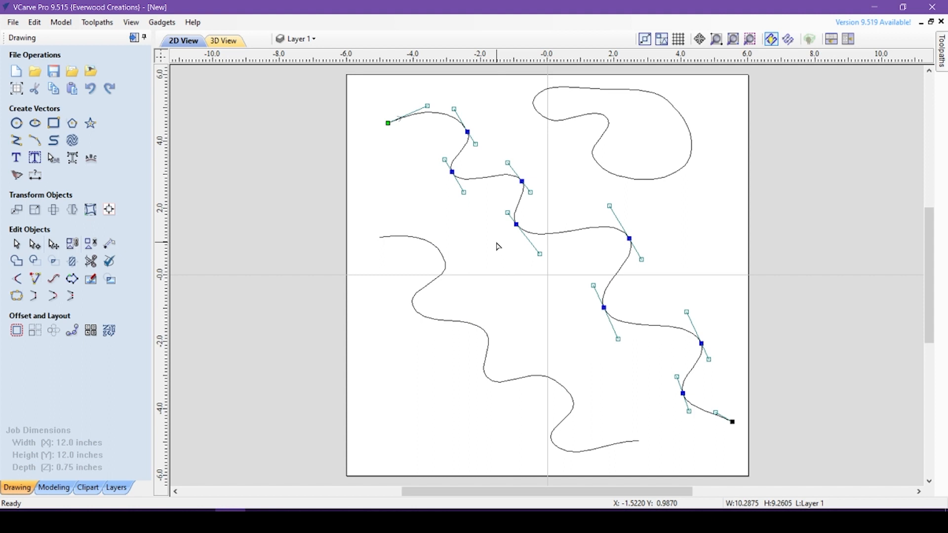
pyautogui.moveTo(524, 217)
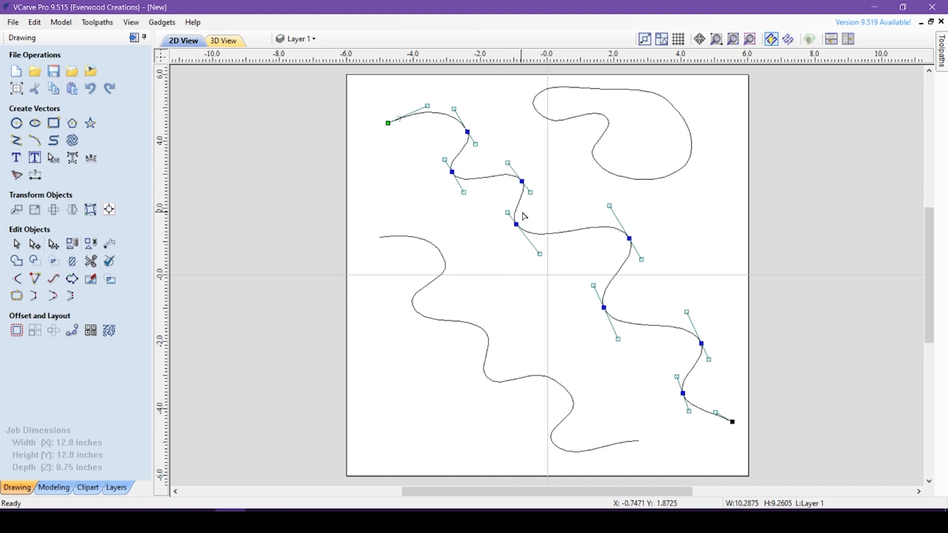
pyautogui.moveTo(699, 343)
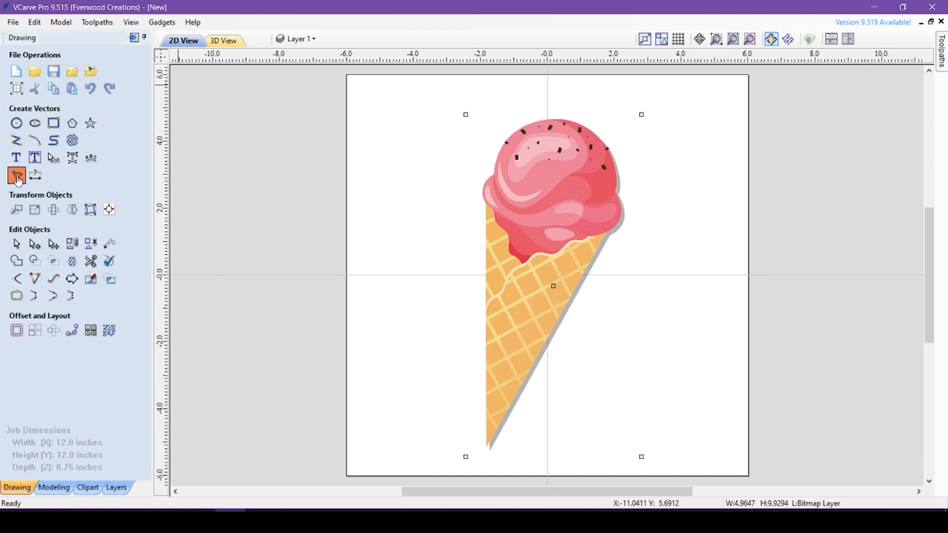
pyautogui.click(17, 176)
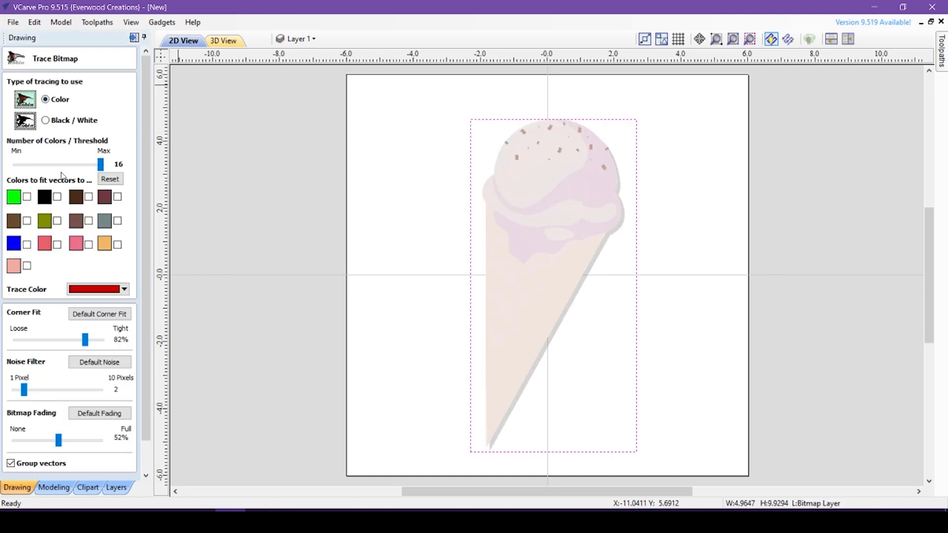
pyautogui.click(57, 220)
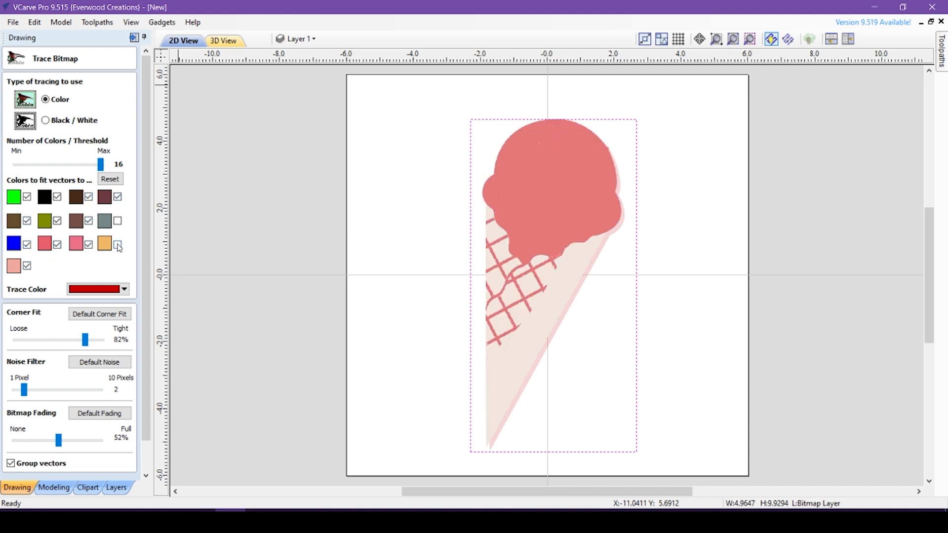
pyautogui.click(117, 244)
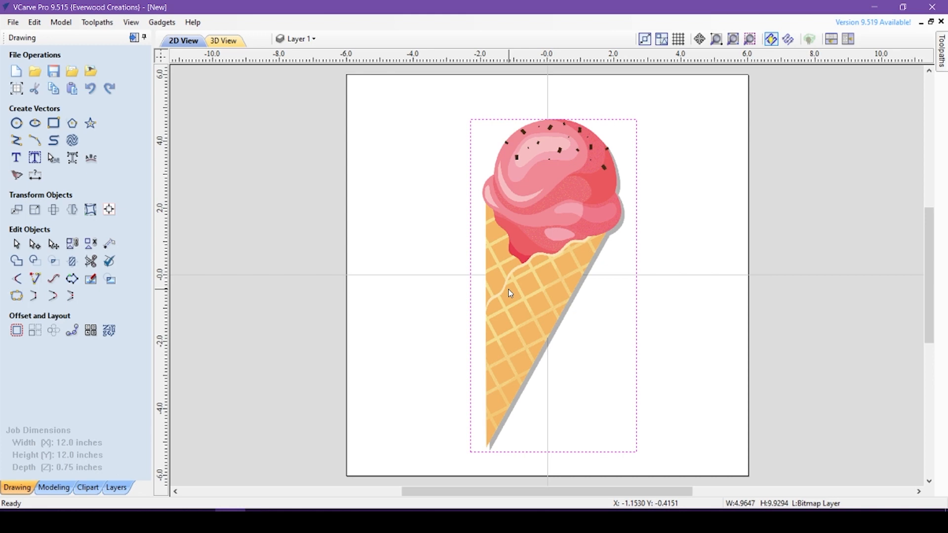
# Trace the cone's side edges with a polyline and finish it
pyautogui.click(17, 140)
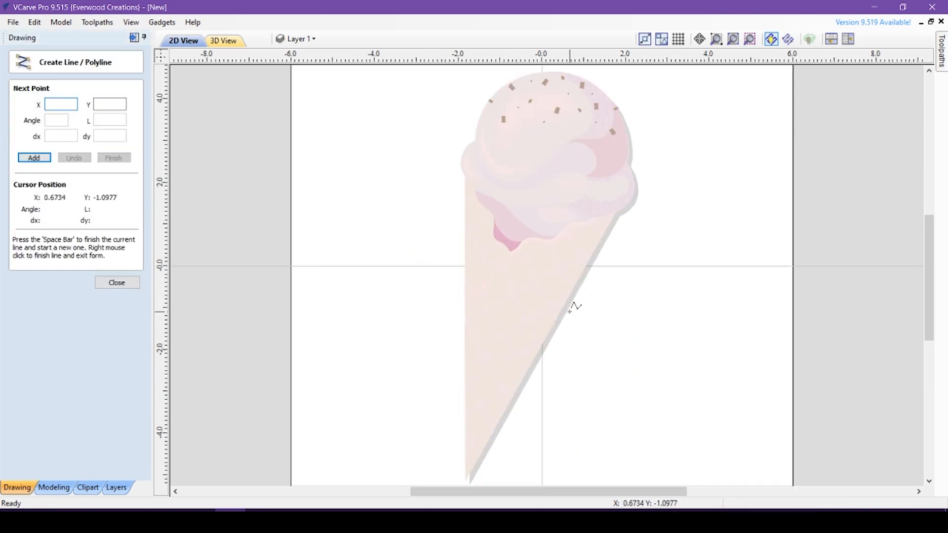
pyautogui.click(468, 470)
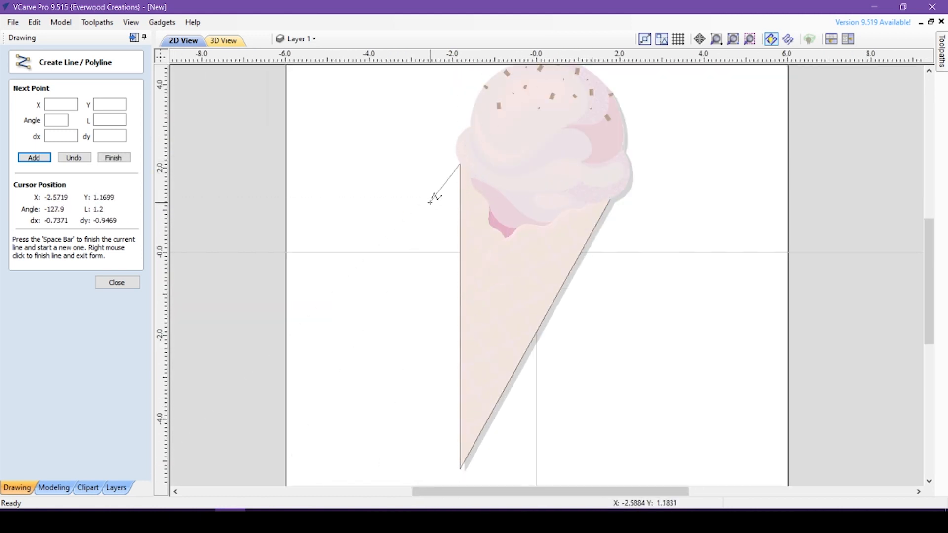
pyautogui.press('space')
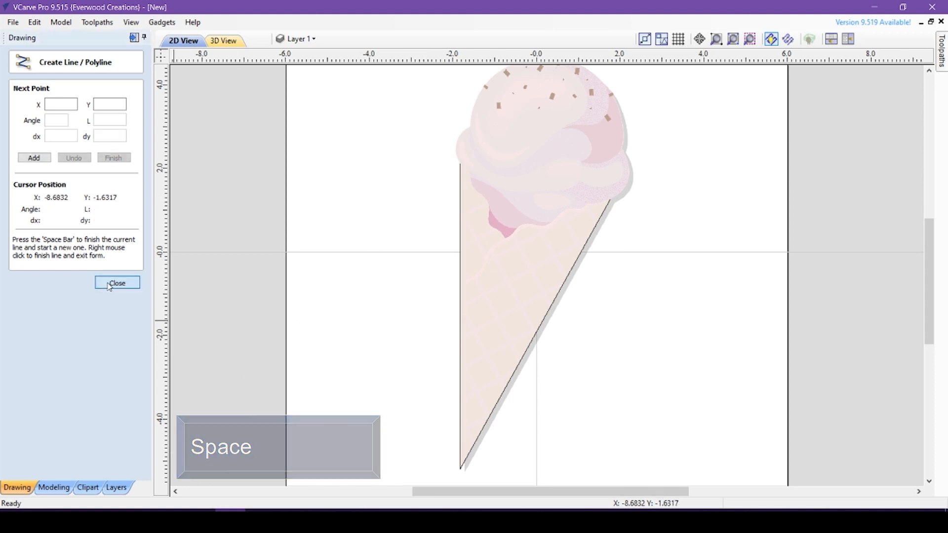
pyautogui.click(116, 283)
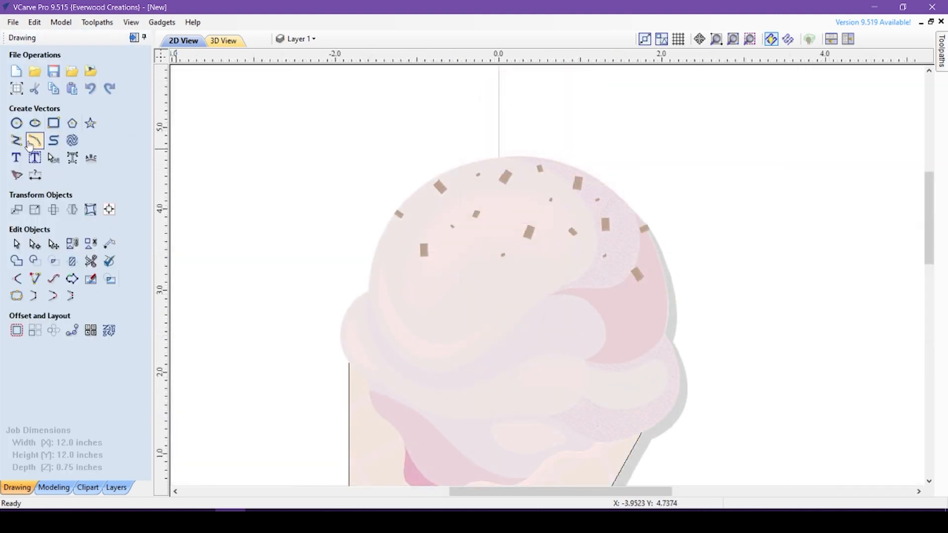
# Place a three-point arc over the rounded top of the ice cream scoop
pyautogui.click(35, 140)
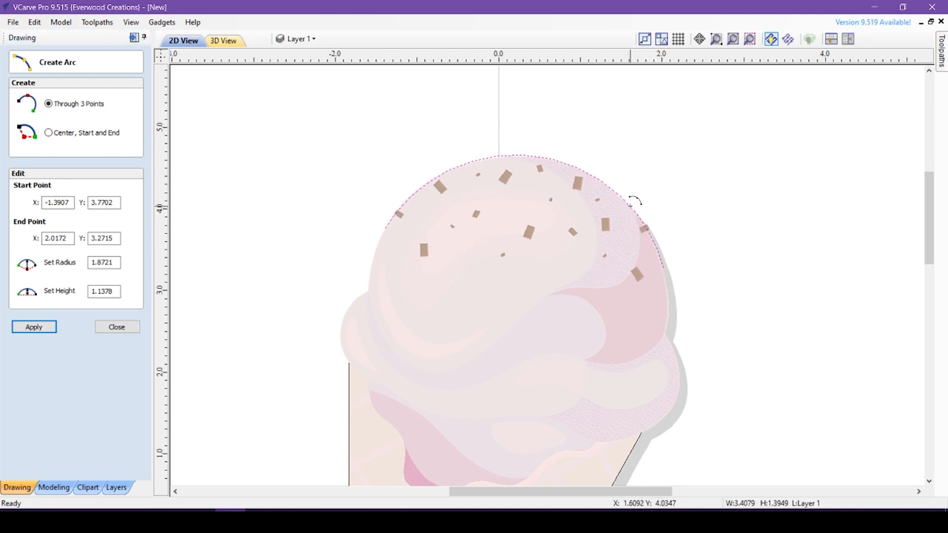
pyautogui.click(116, 327)
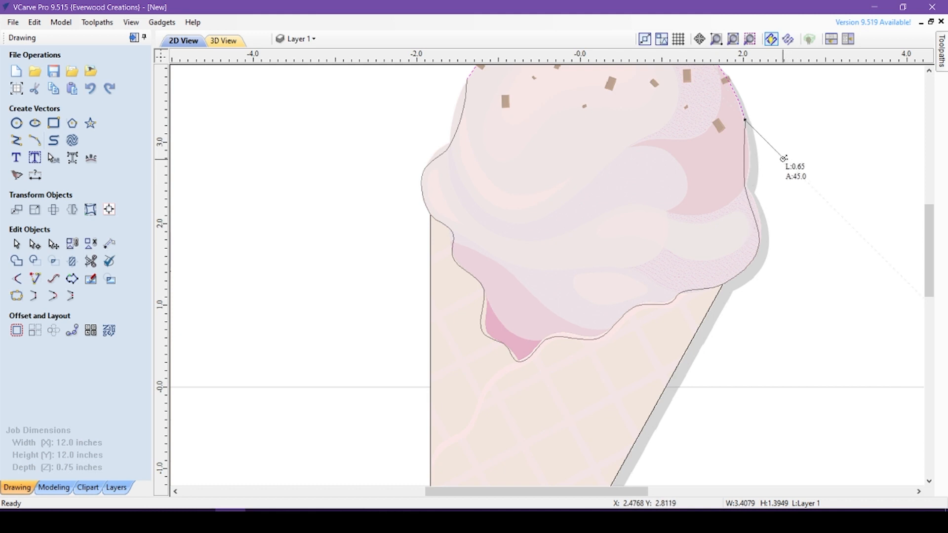
# Finish the curve along the scoop's wavy lower edge
pyautogui.press('space')
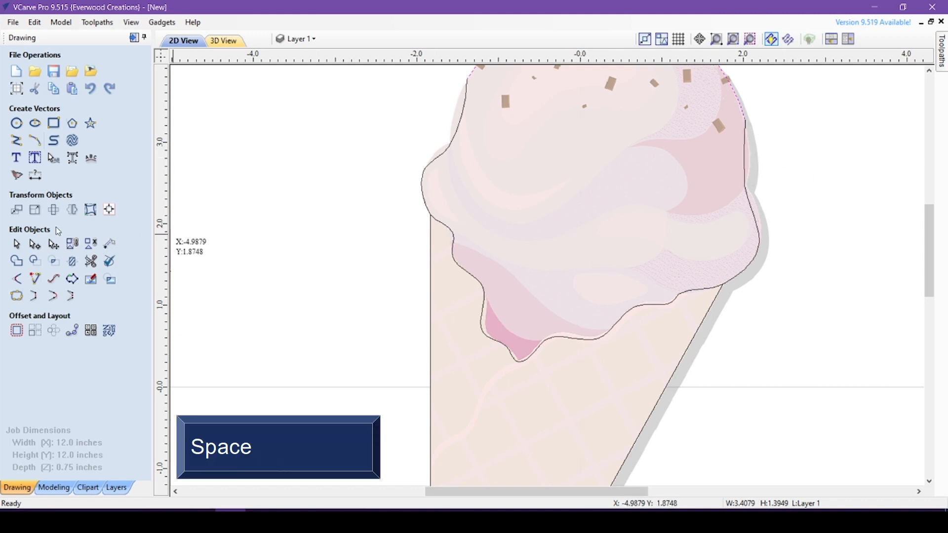
# Select the scoop vectors and run Join Vectors, confirming the outline is already one closed vector
pyautogui.click(90, 243)
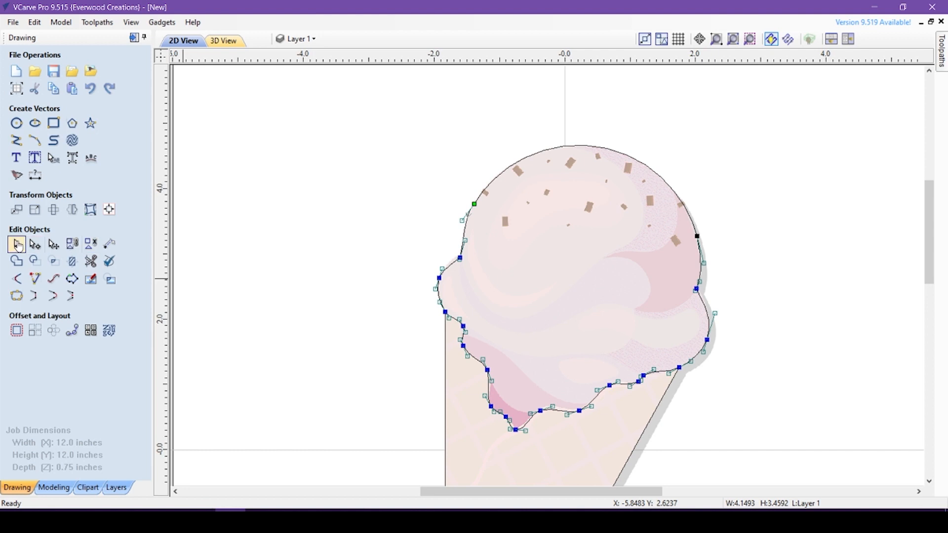
pyautogui.press('shift')
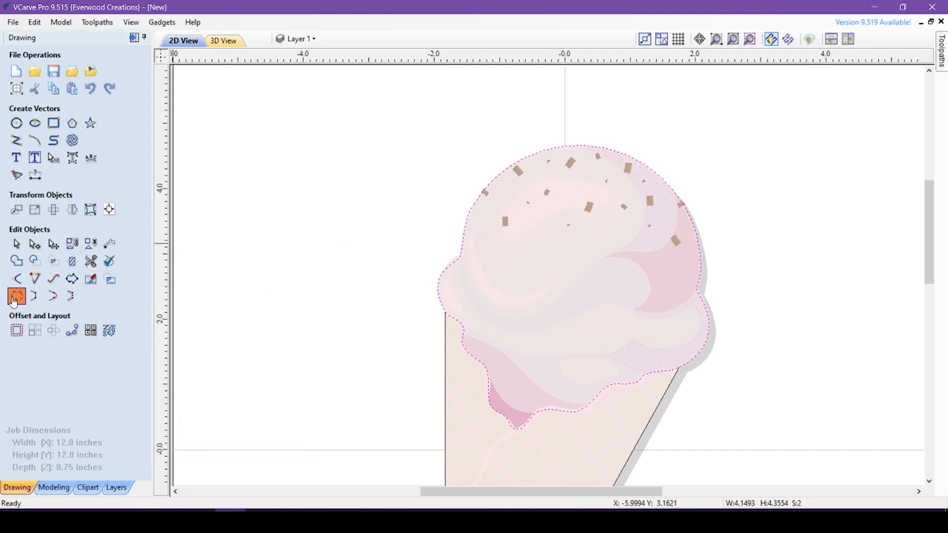
pyautogui.click(15, 296)
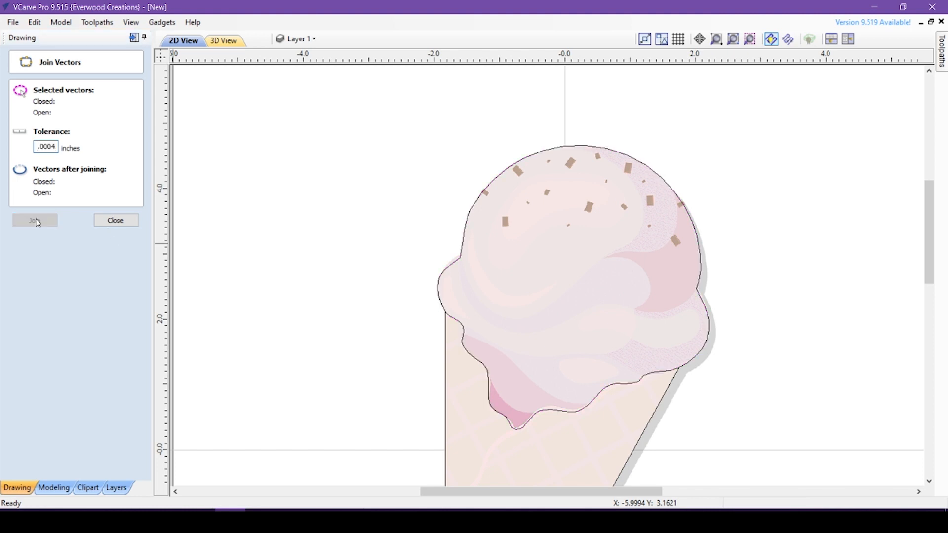
pyautogui.click(461, 260)
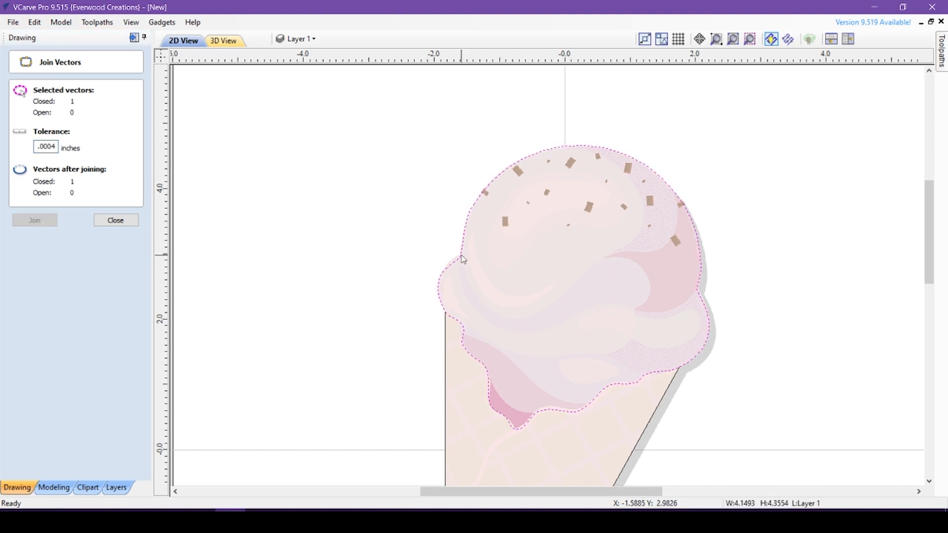
pyautogui.click(115, 220)
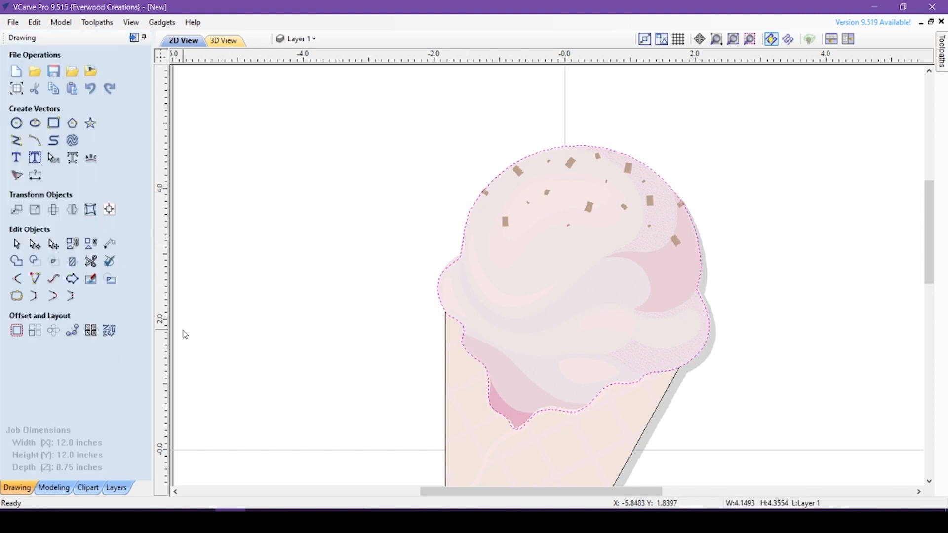
# Offset the scoop 0.1 inch outward and the cone 0.1 inch inward with sharp corners
pyautogui.click(17, 330)
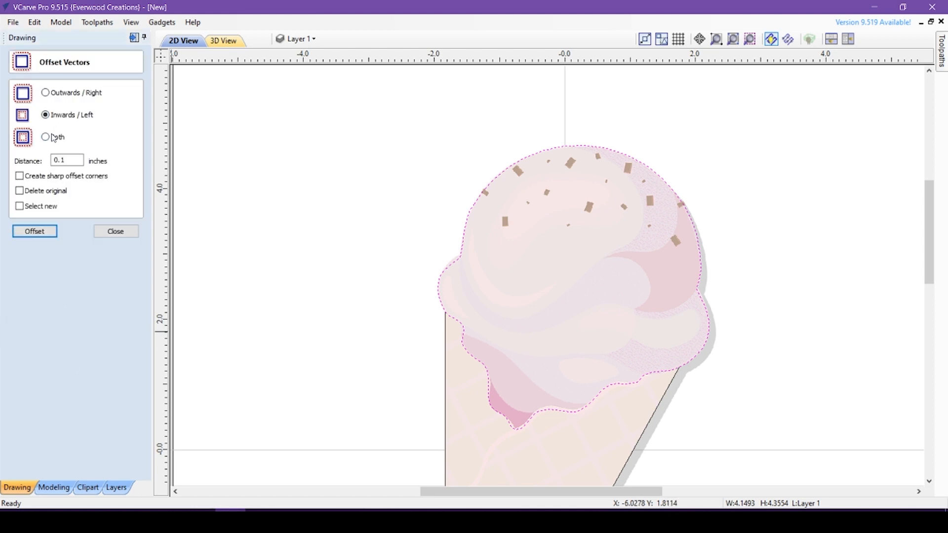
pyautogui.click(45, 92)
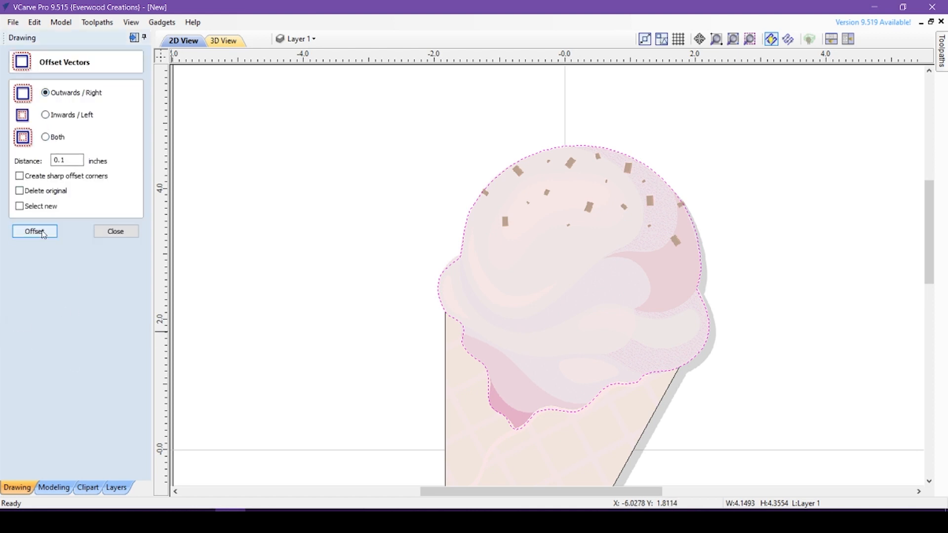
pyautogui.click(34, 231)
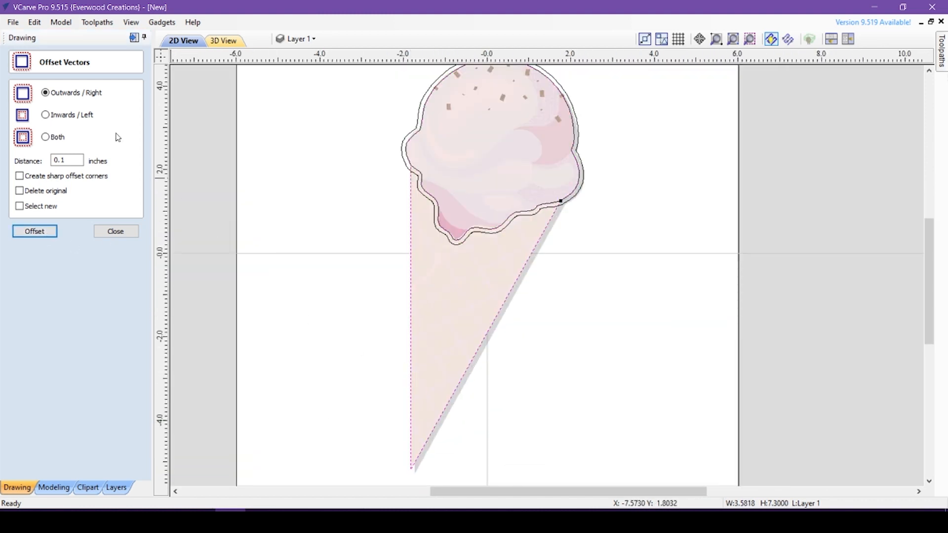
pyautogui.click(44, 115)
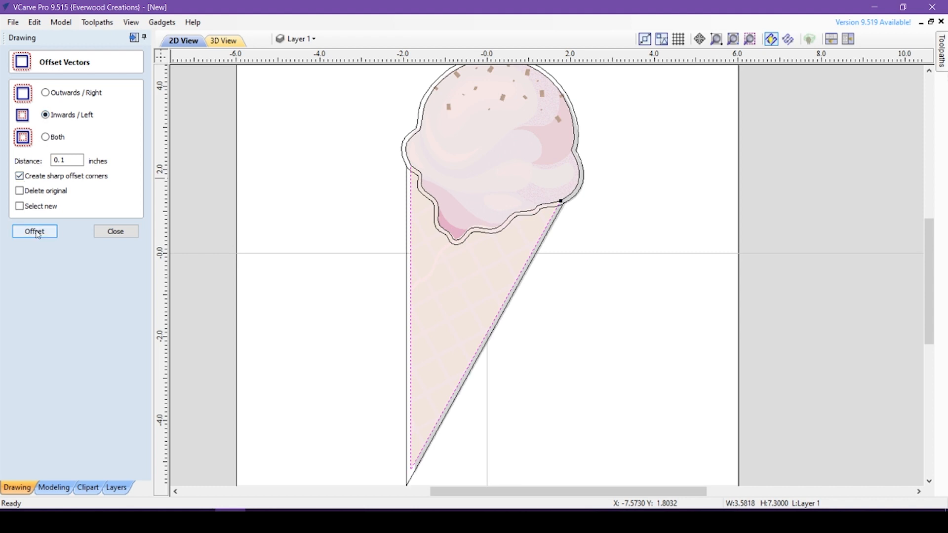
pyautogui.click(115, 231)
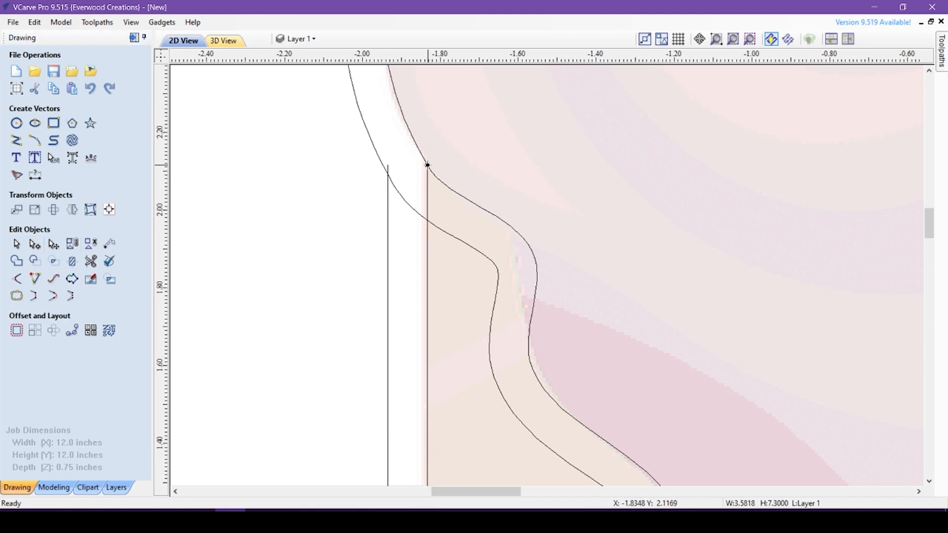
# Draw a short bridging line between the offset scoop and cone lines
pyautogui.click(17, 140)
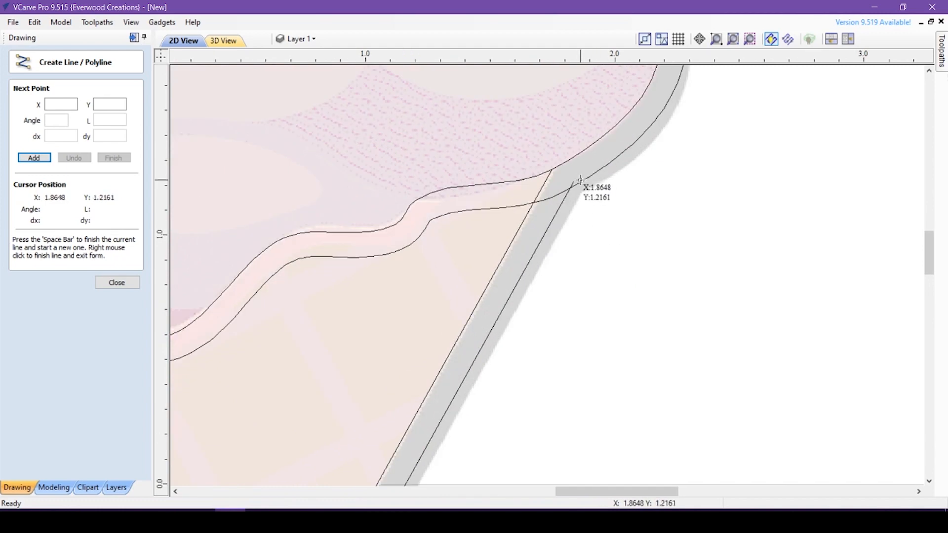
pyautogui.click(580, 180)
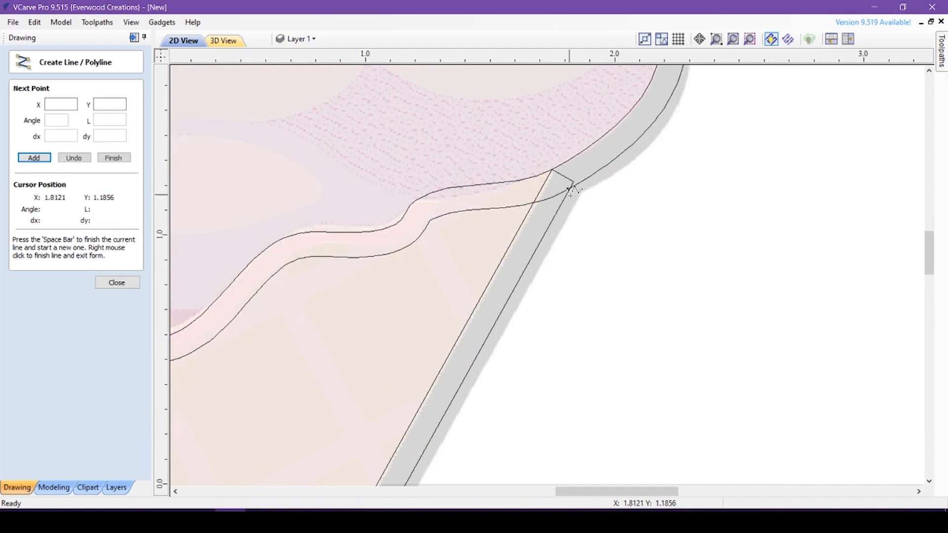
pyautogui.click(117, 283)
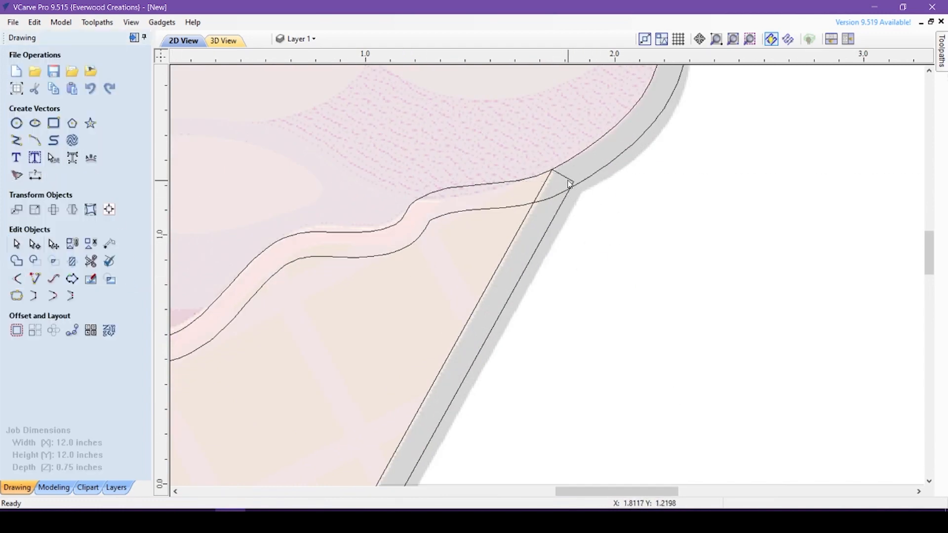
pyautogui.press('shift')
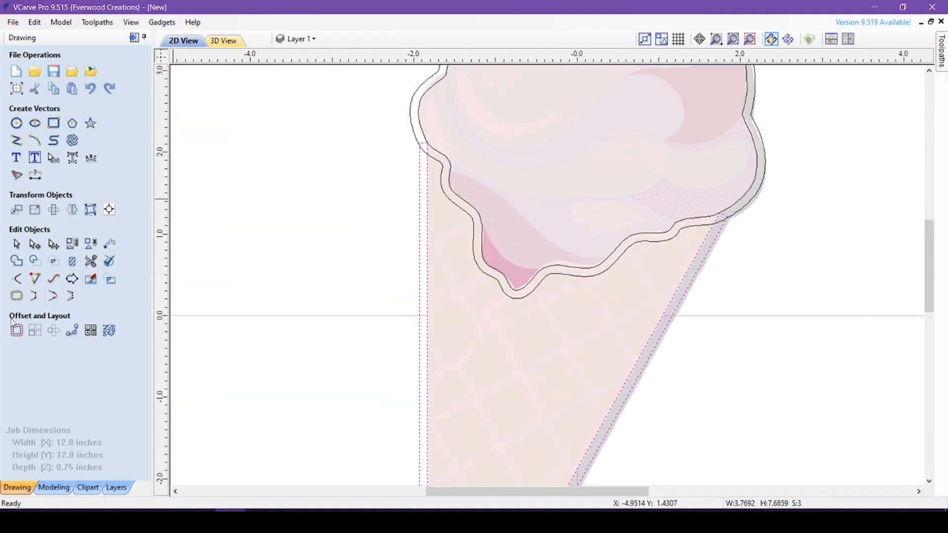
# Join the three open vectors into closed channel shapes with Join Vectors
pyautogui.click(34, 261)
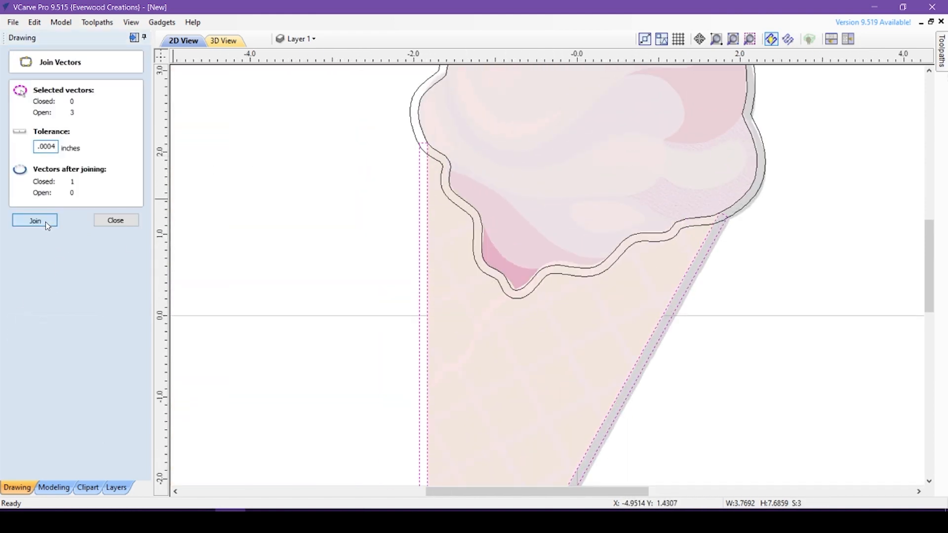
pyautogui.click(35, 220)
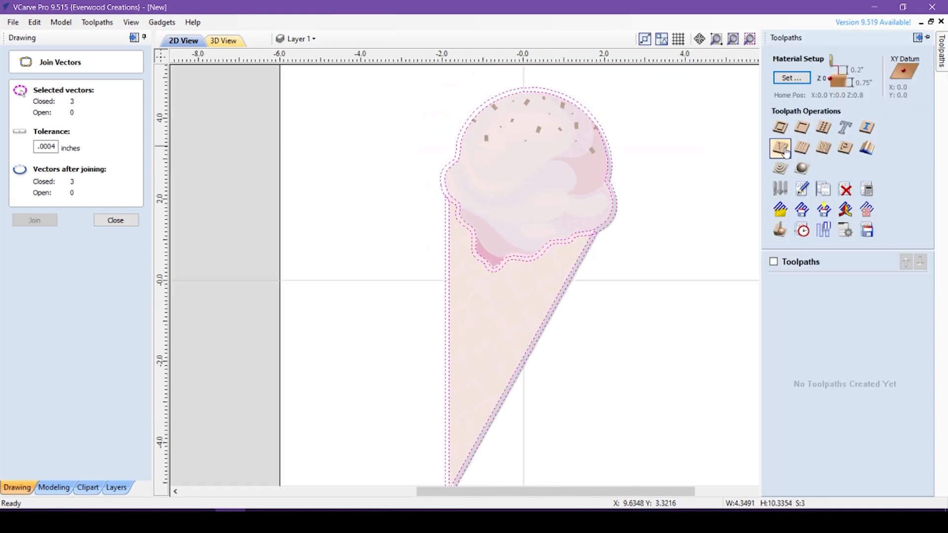
# Create the V-Carve toolpath, preview it in cherry, close the preview and orbit the 3D result
pyautogui.click(222, 40)
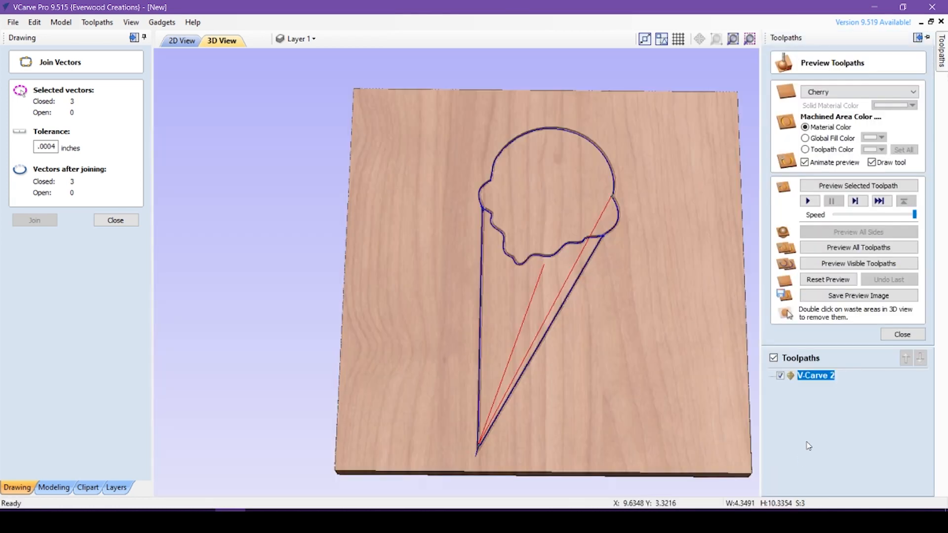
pyautogui.click(858, 186)
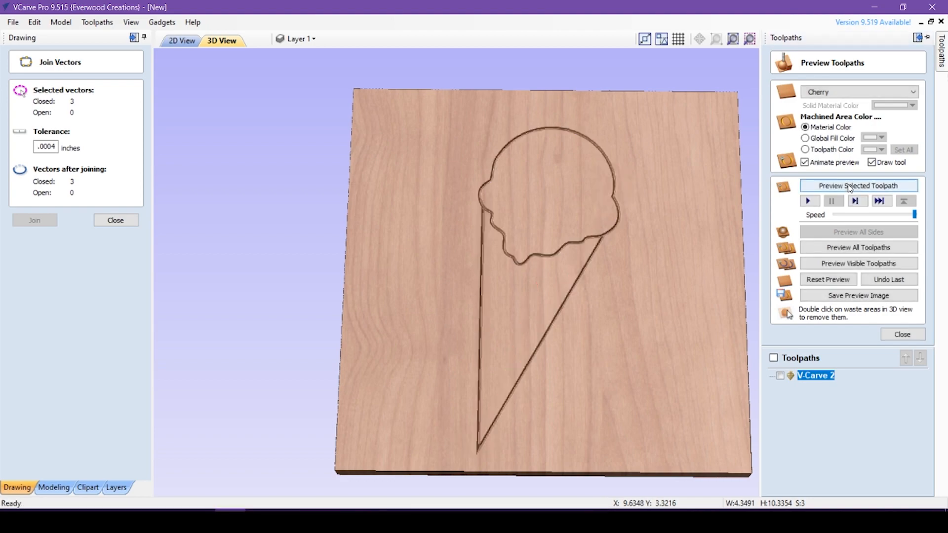
pyautogui.click(902, 335)
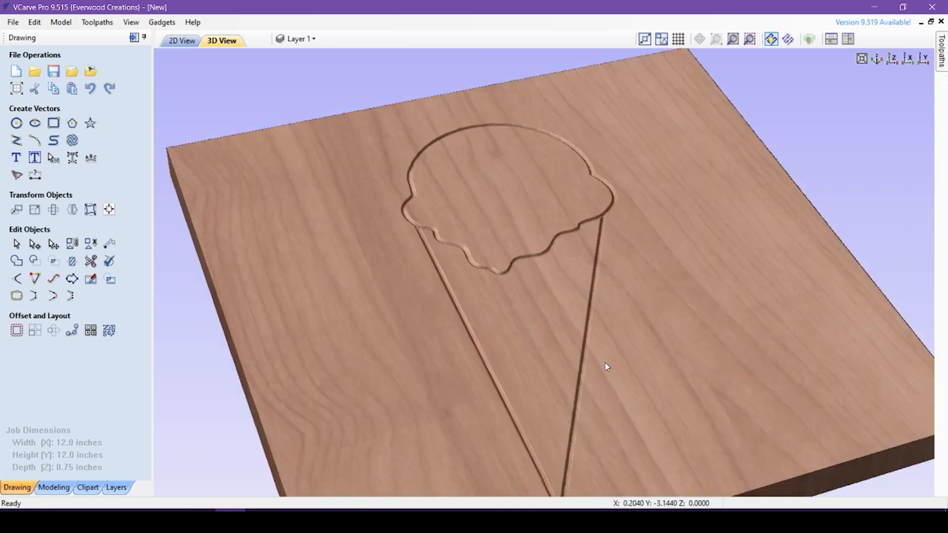
pyautogui.scroll(3)
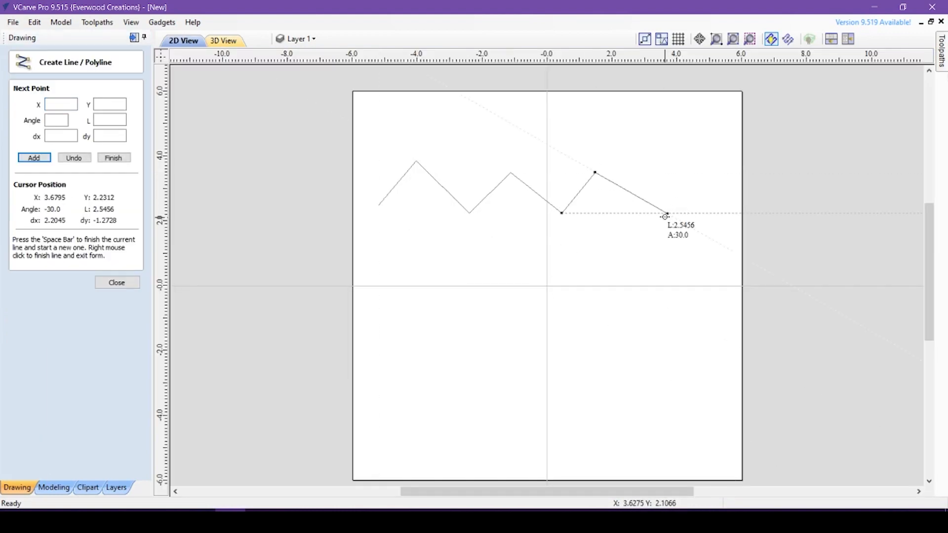
# Place the final point of the zigzag polyline across the upper half of the job
pyautogui.click(34, 158)
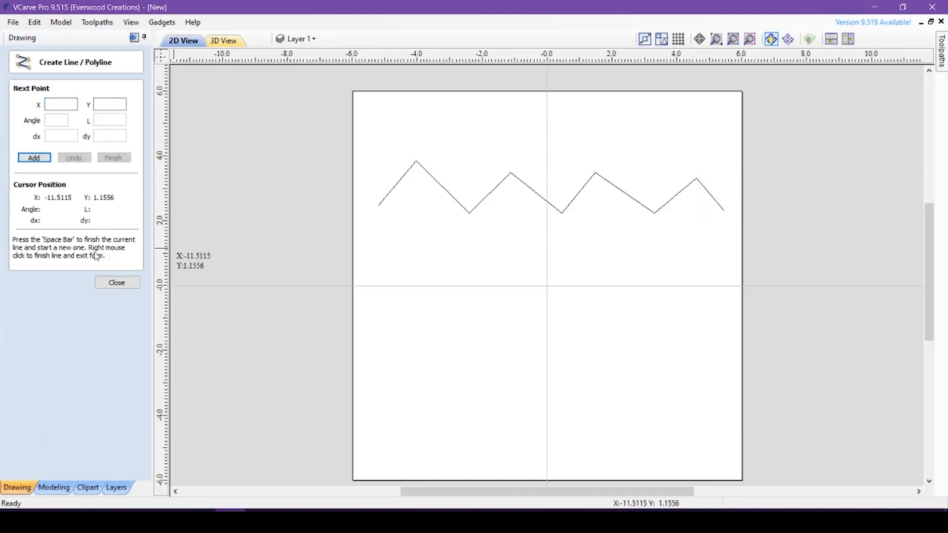